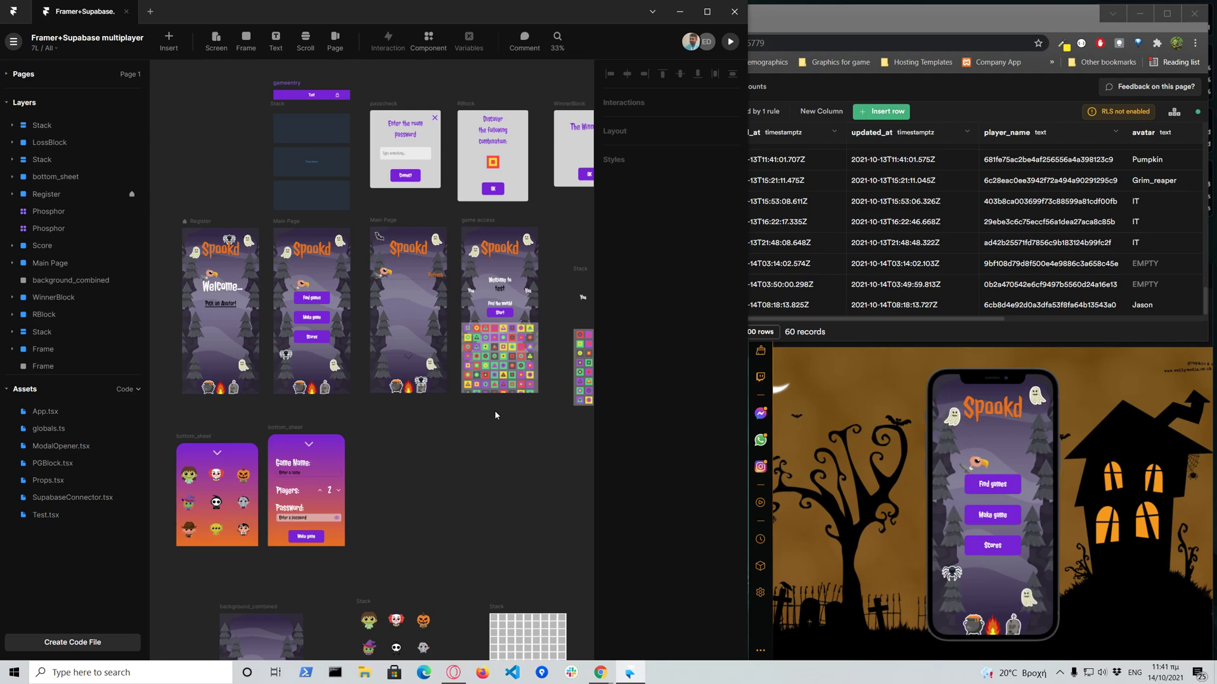
pyautogui.moveTo(671, 363)
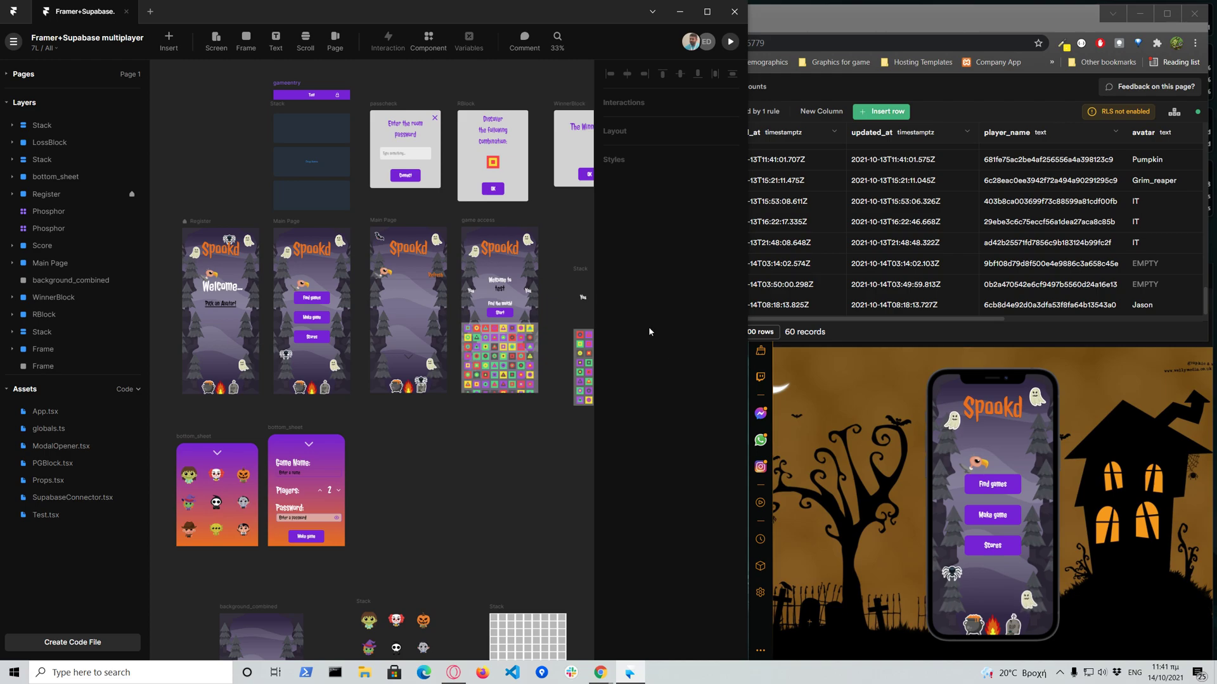
pyautogui.moveTo(570, 456)
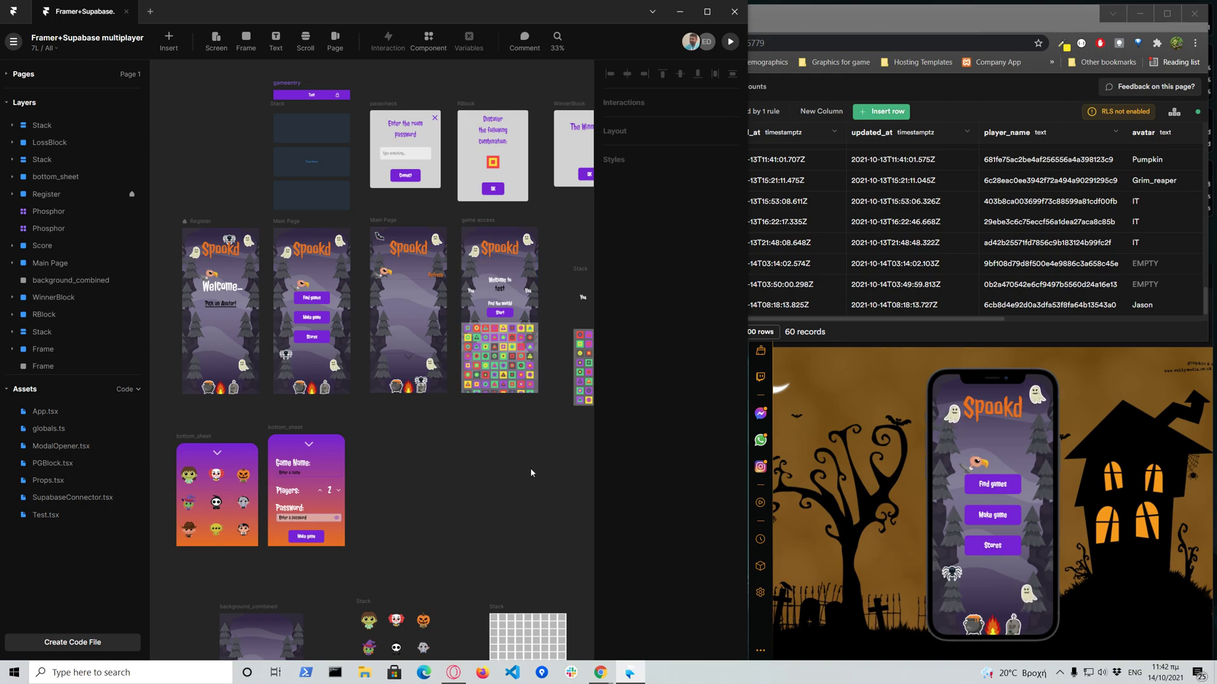
pyautogui.moveTo(518, 473)
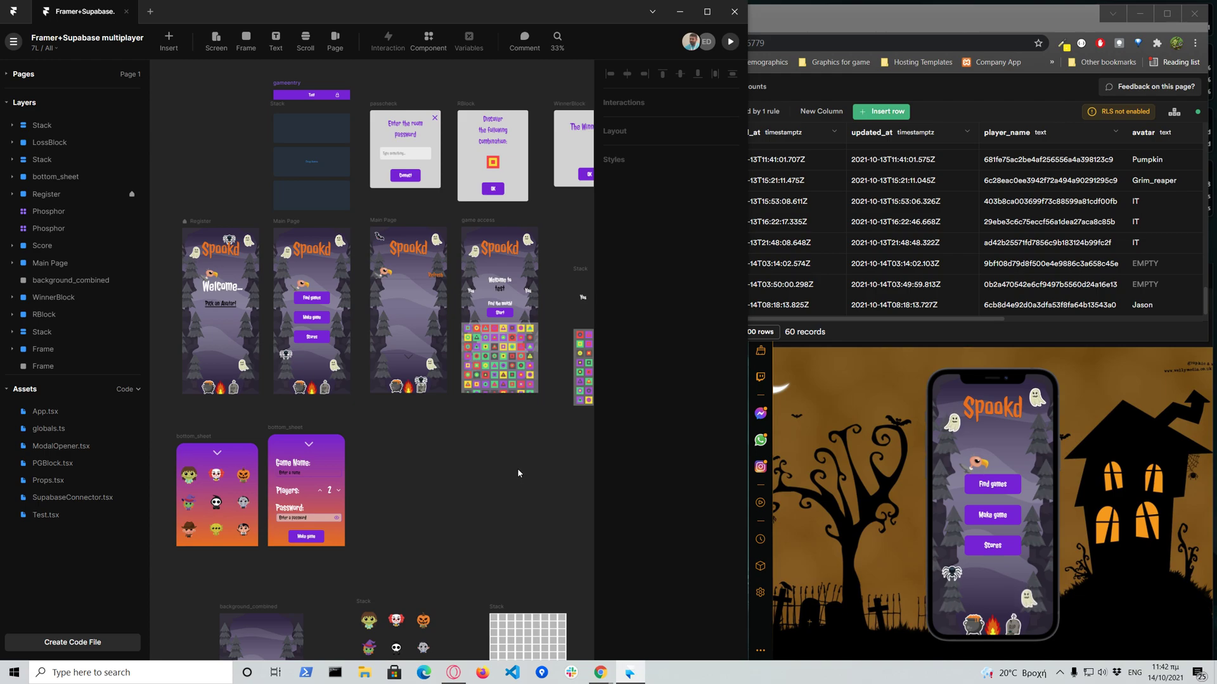
# - Select the Register frame to reveal its iPhone 12 layout and App initDB override
pyautogui.click(381, 220)
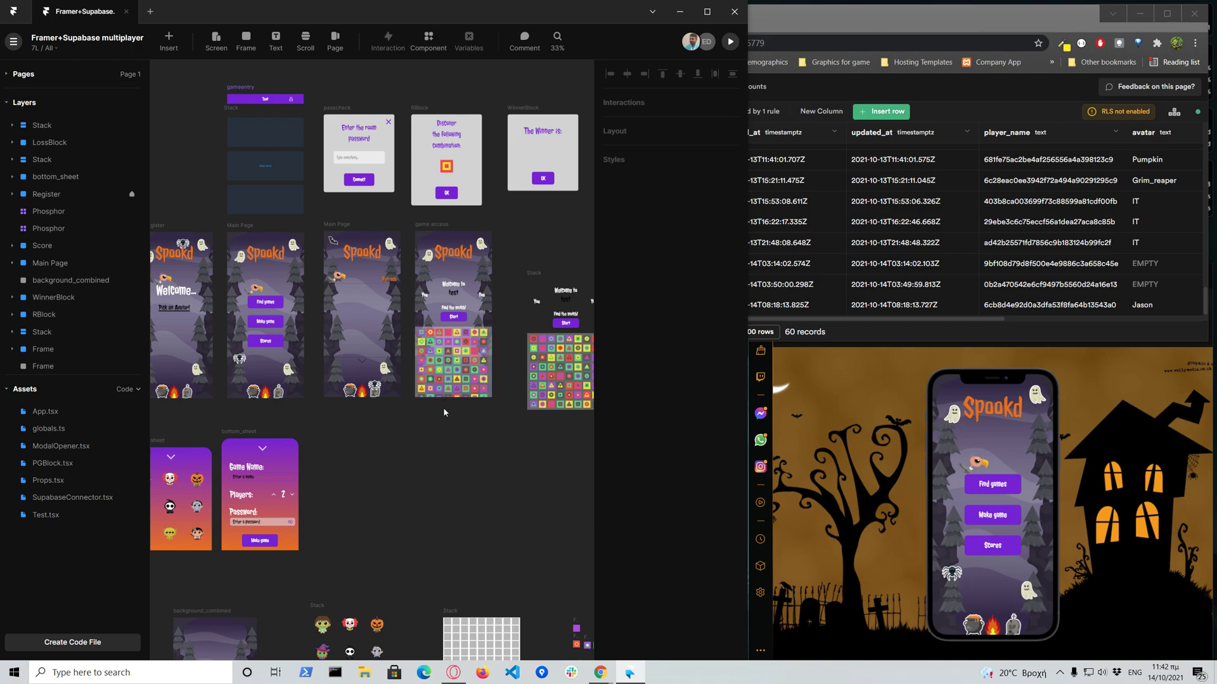
pyautogui.click(453, 314)
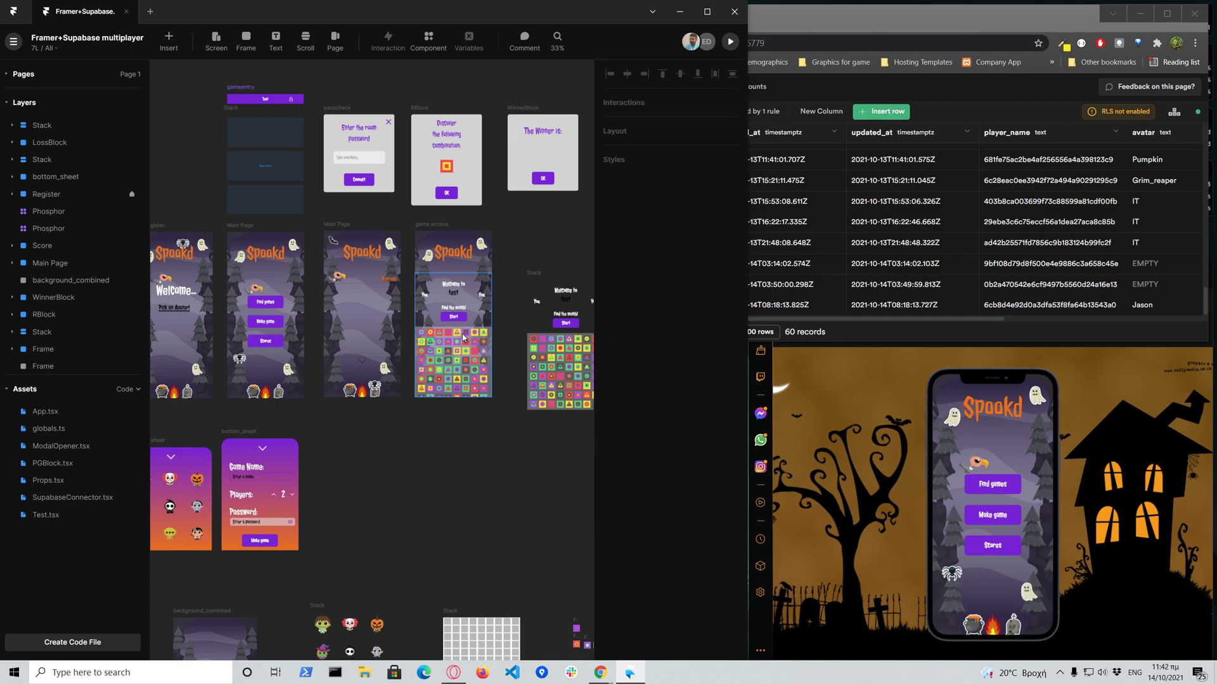
pyautogui.moveTo(458, 380)
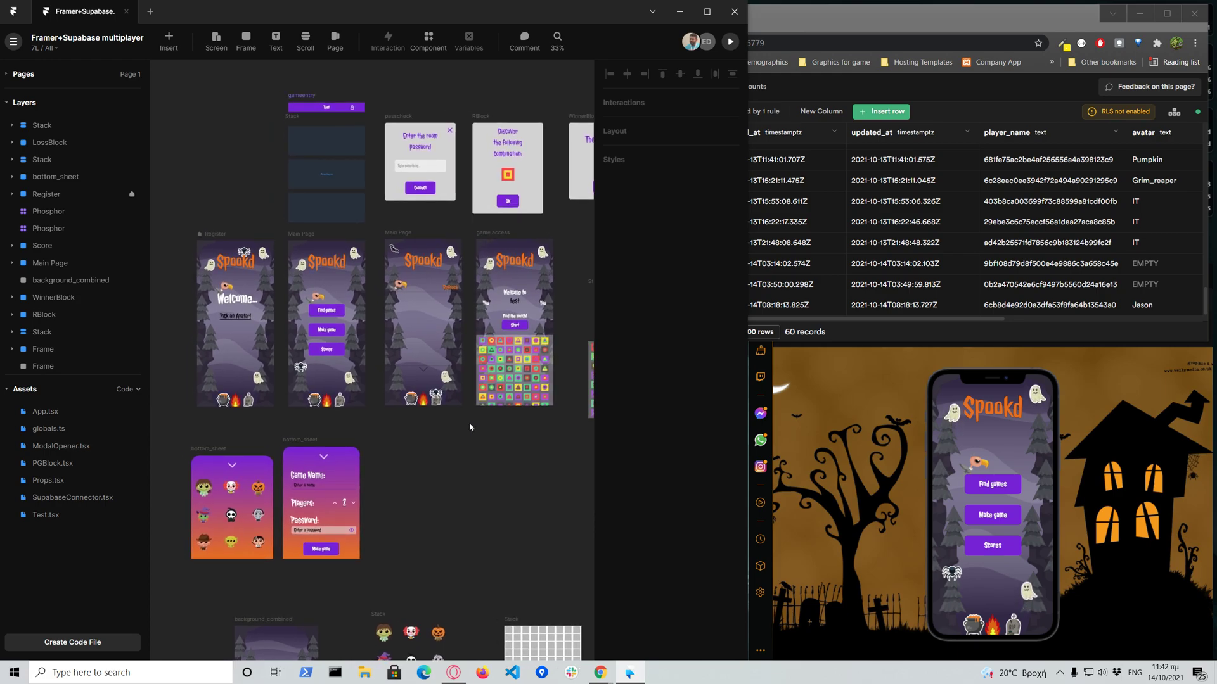
pyautogui.moveTo(457, 418)
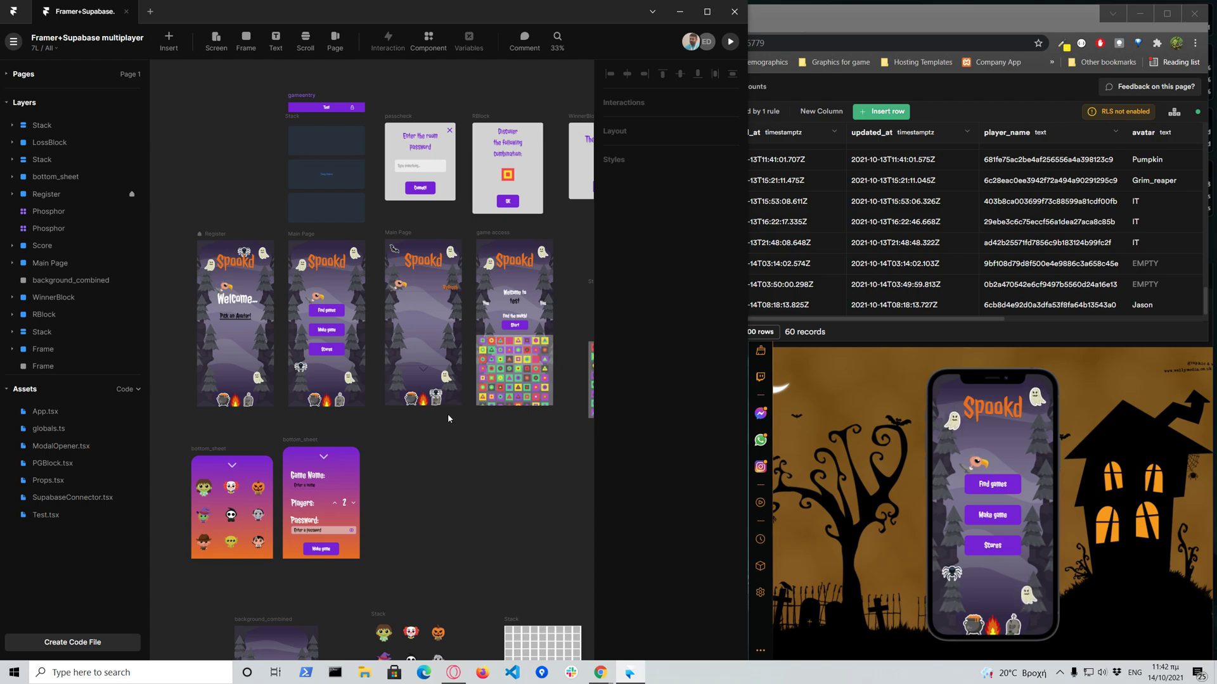
pyautogui.click(440, 324)
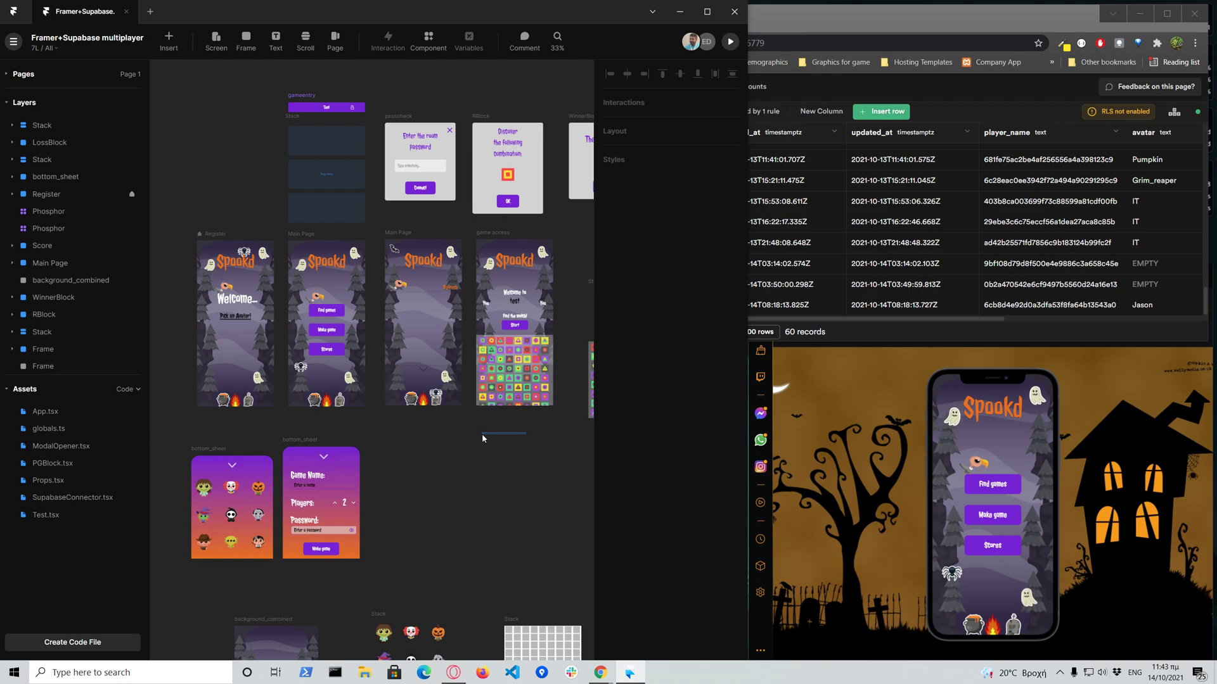
pyautogui.moveTo(495, 453)
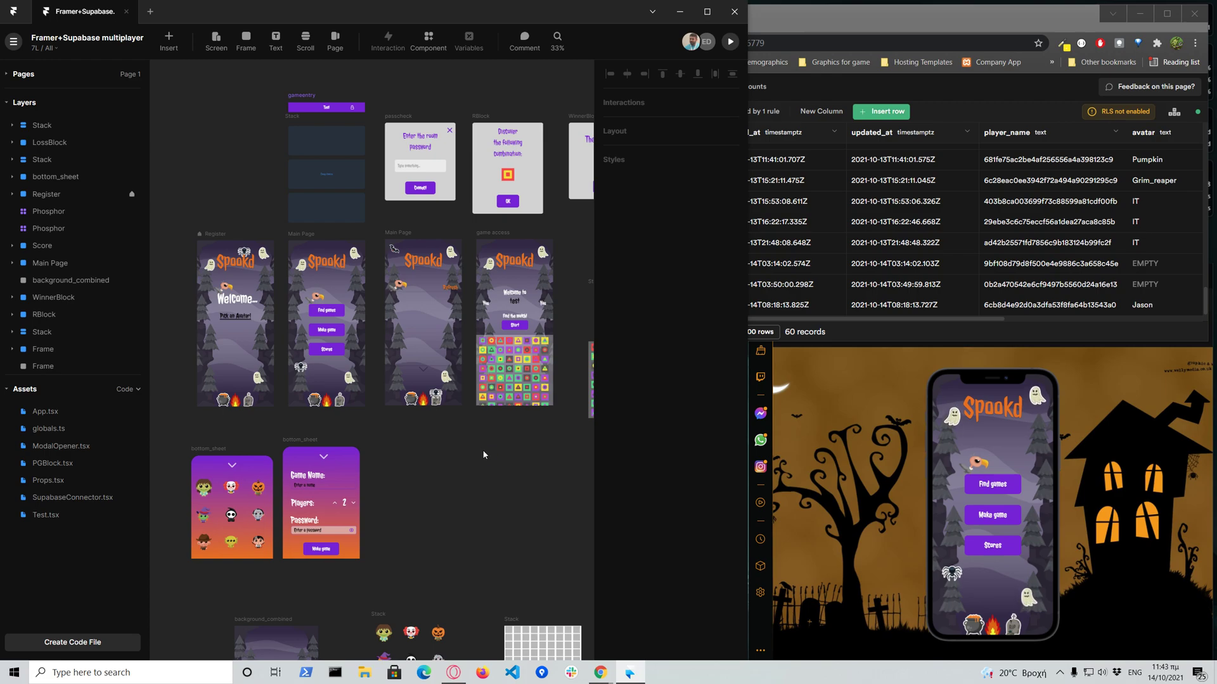
pyautogui.moveTo(493, 418)
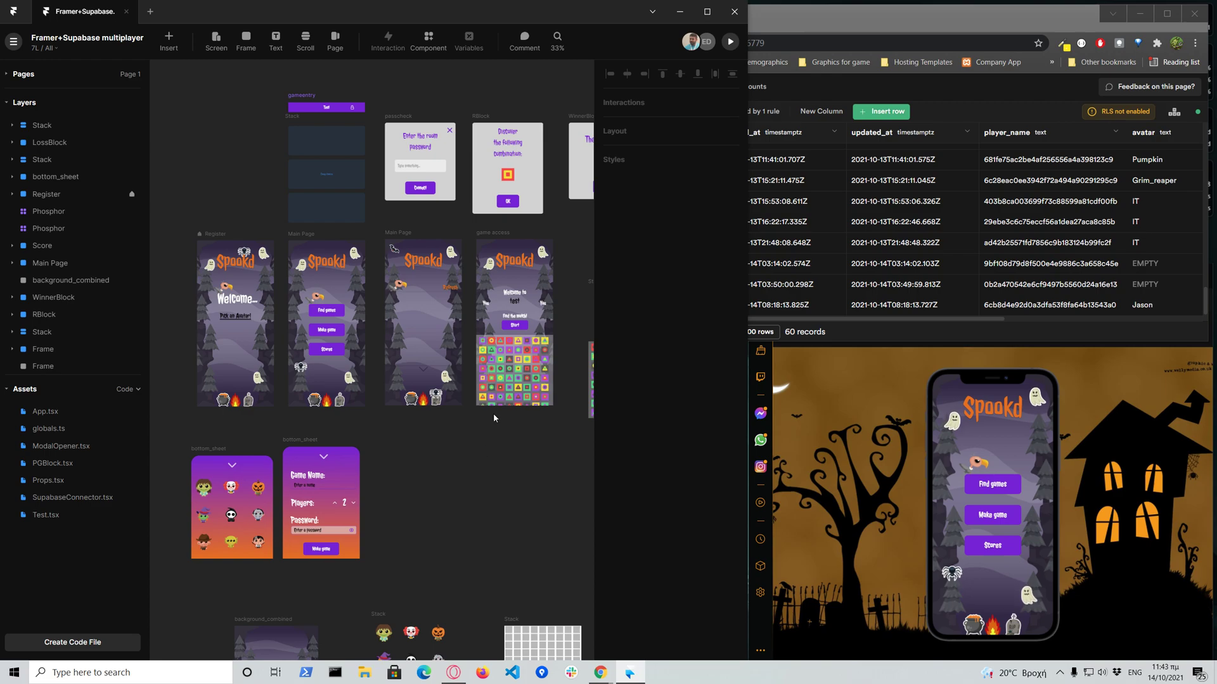
pyautogui.moveTo(469, 451)
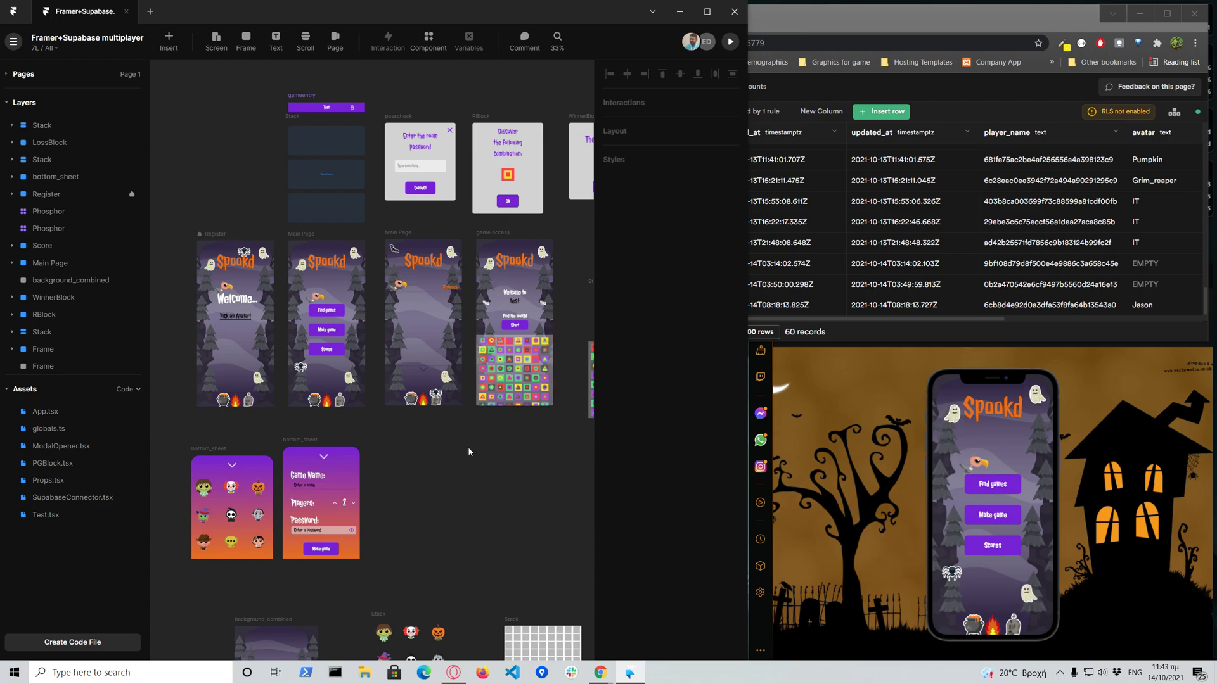
pyautogui.moveTo(432, 453)
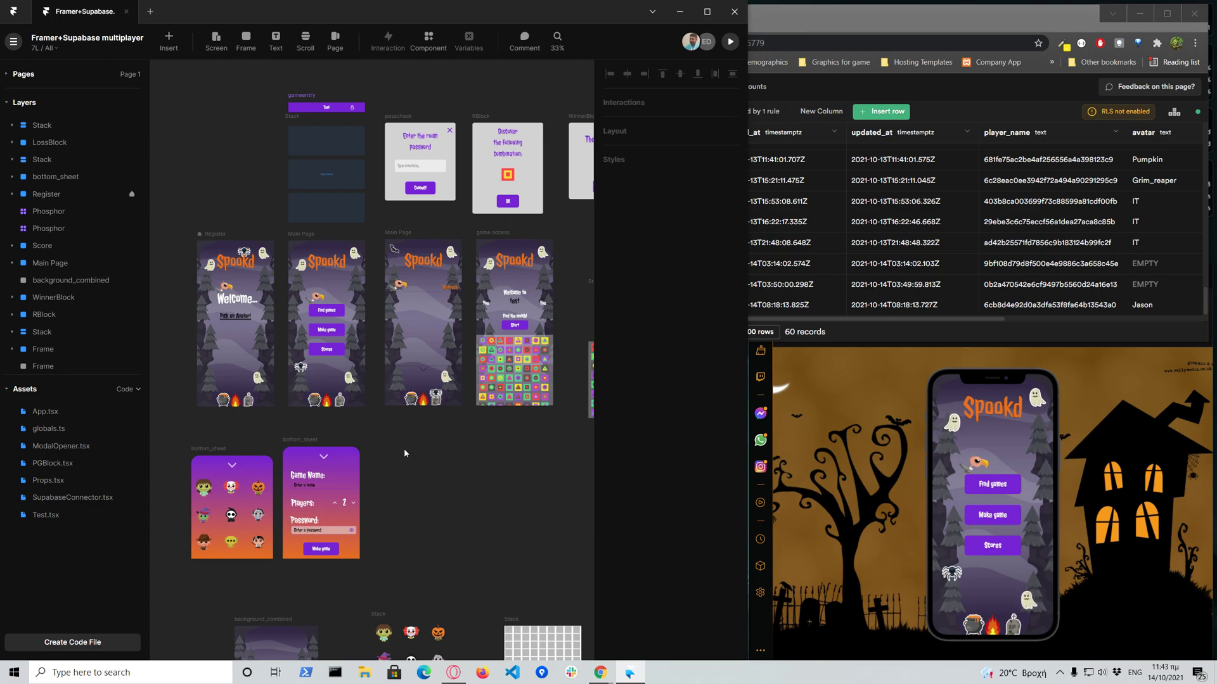
pyautogui.moveTo(374, 265)
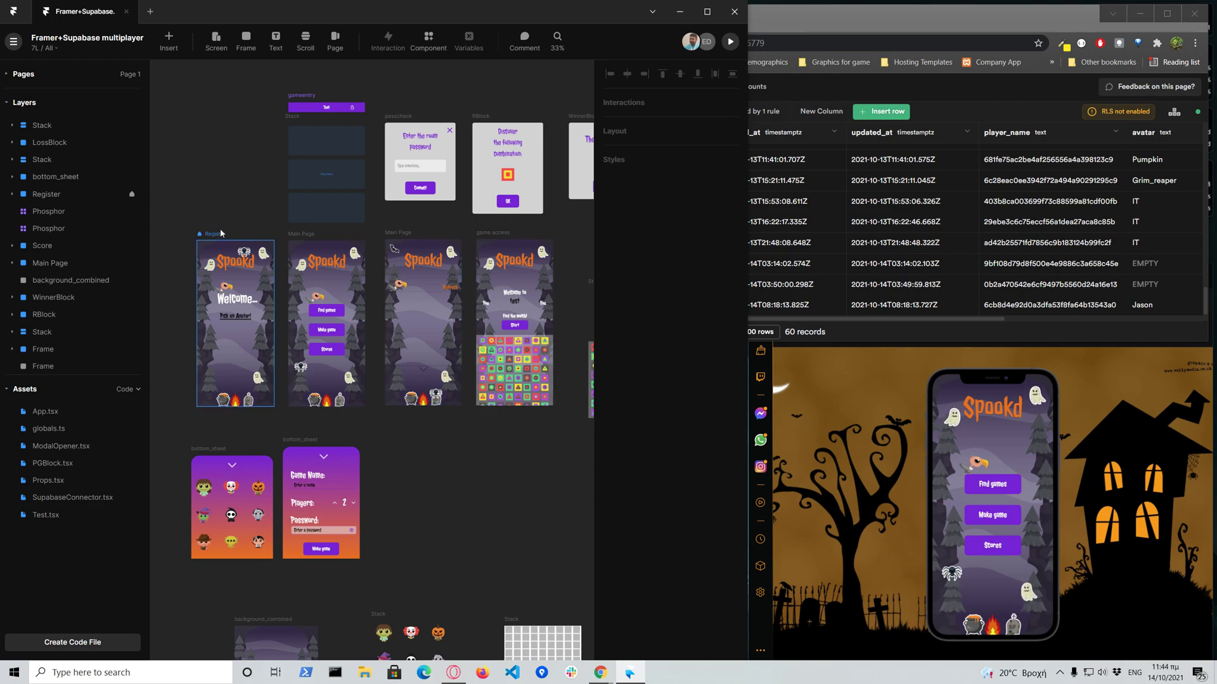
pyautogui.click(235, 322)
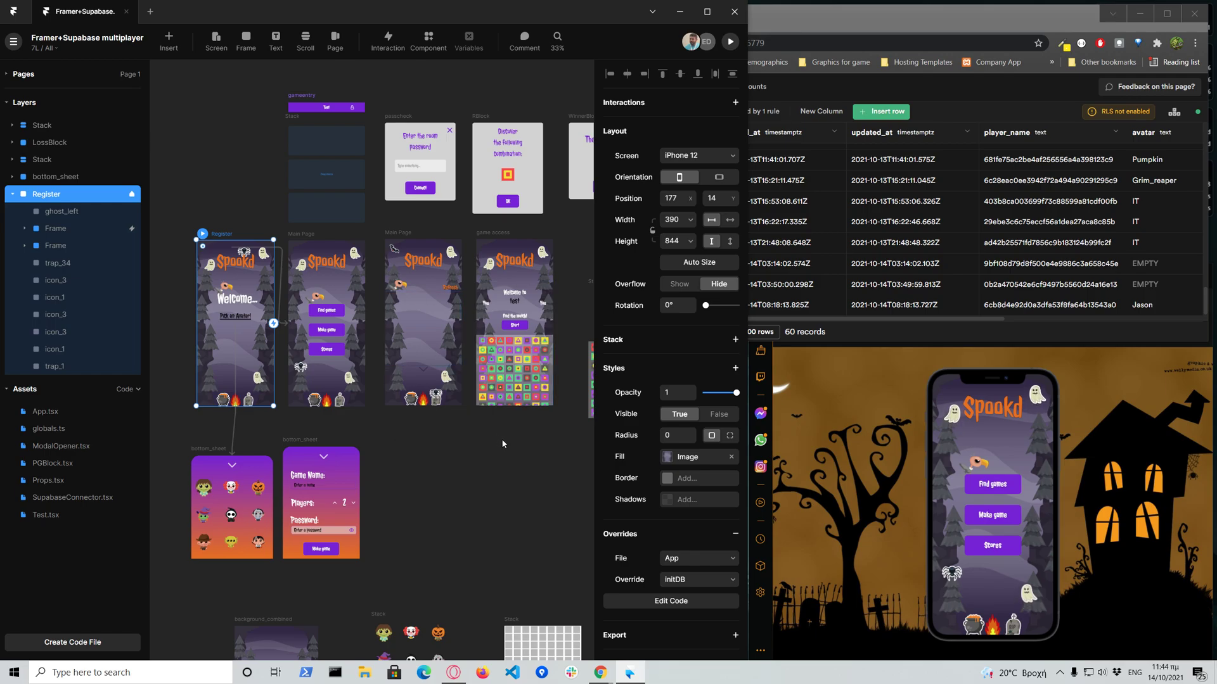
pyautogui.moveTo(474, 428)
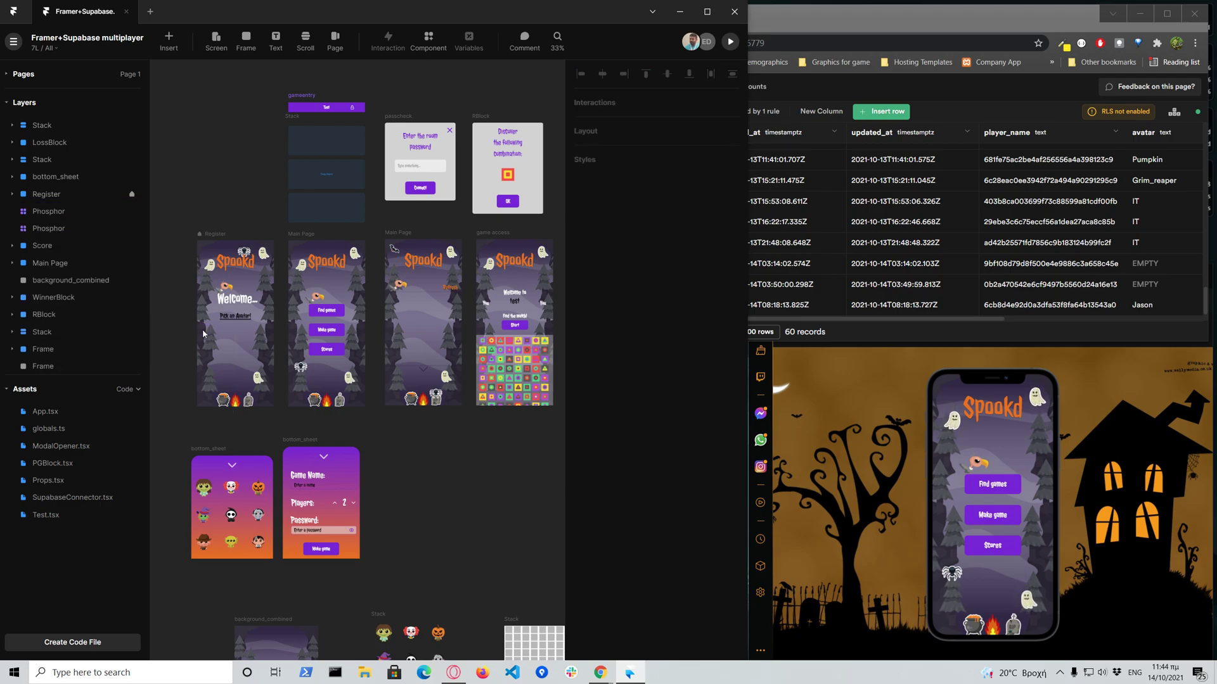
pyautogui.click(235, 323)
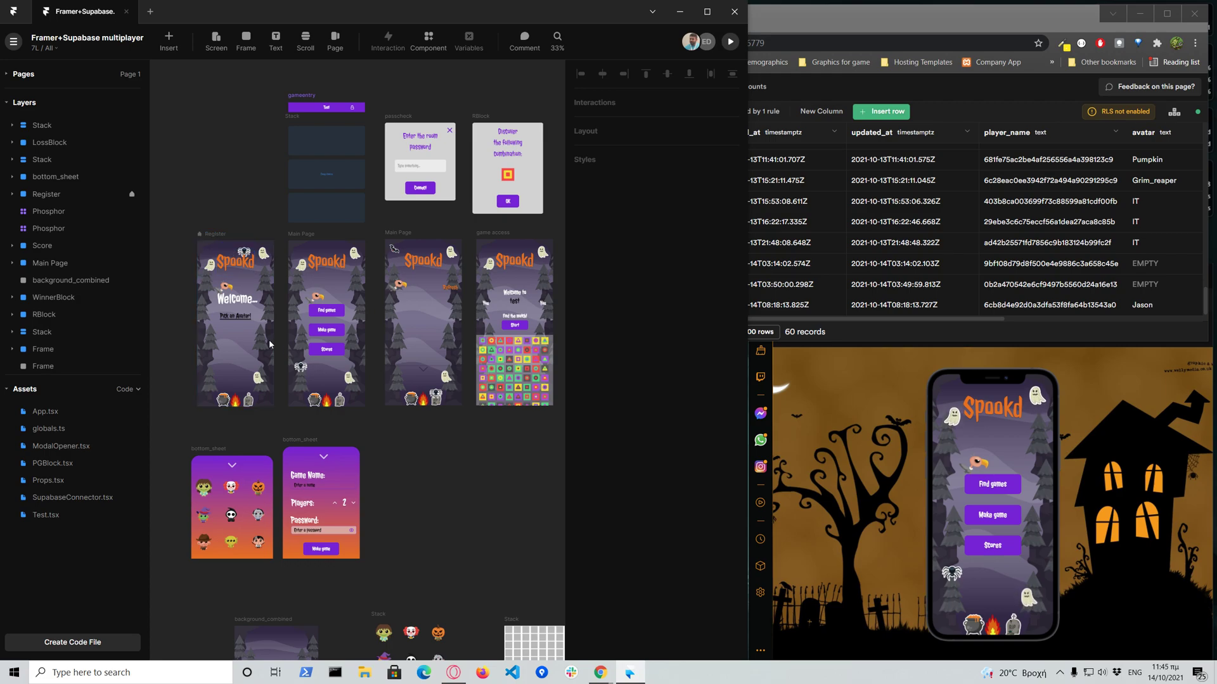
pyautogui.moveTo(411, 446)
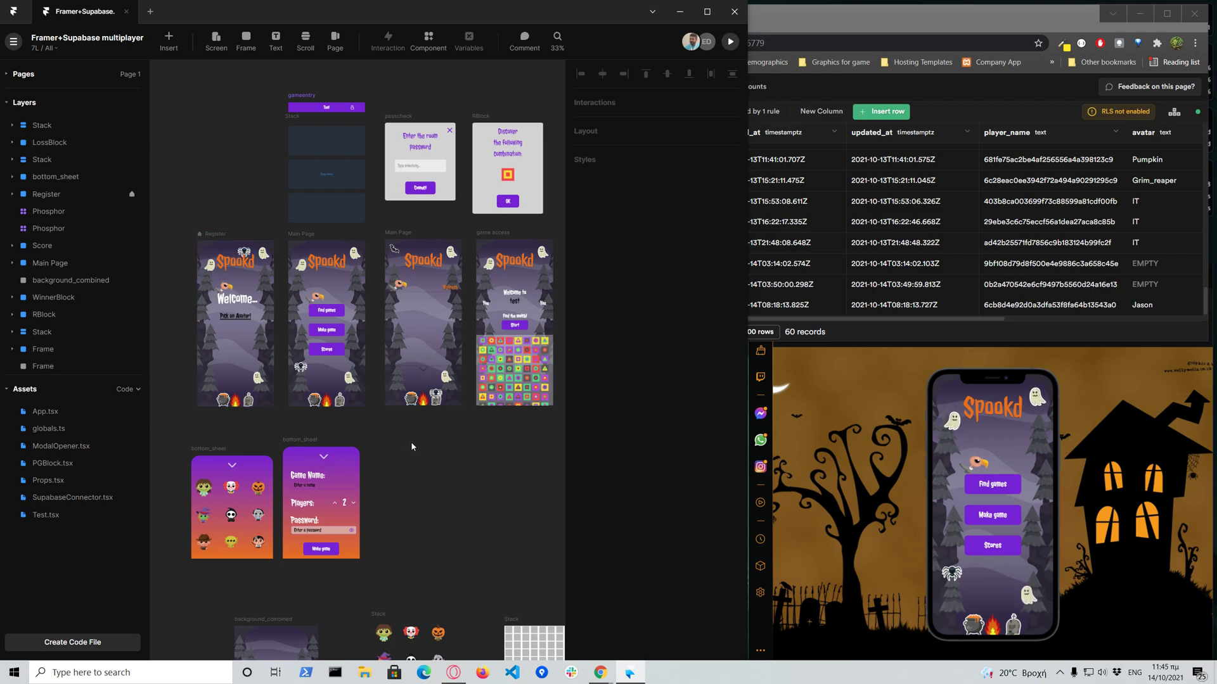
pyautogui.moveTo(377, 431)
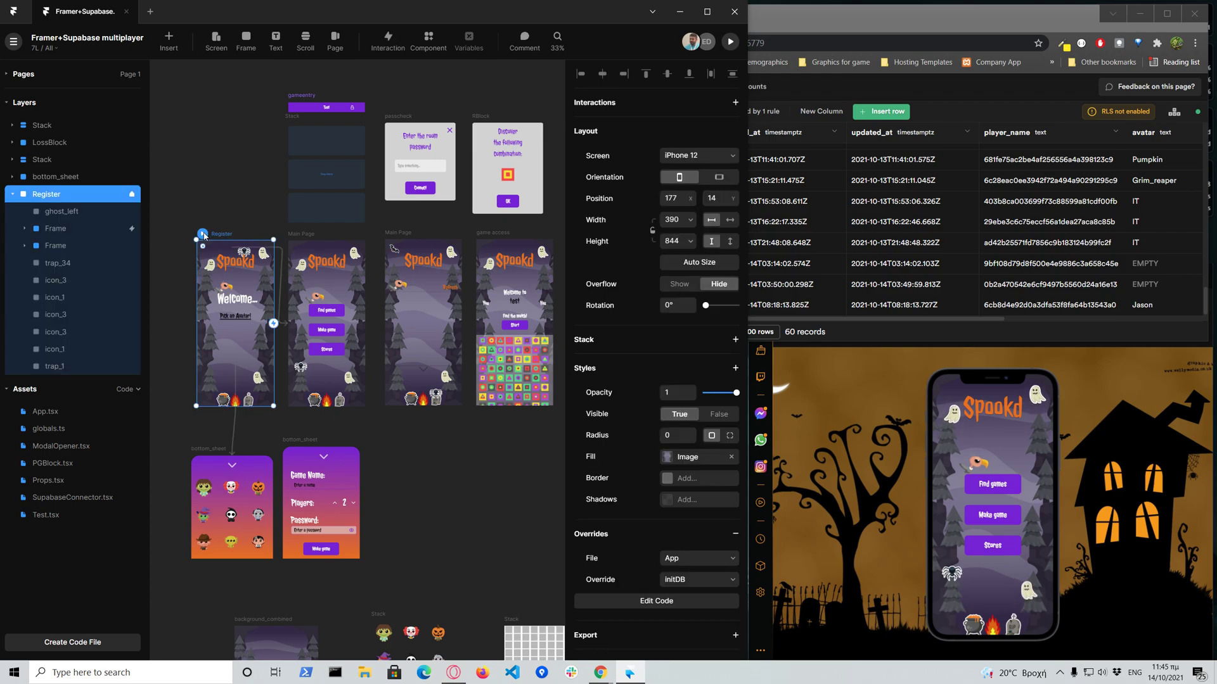
# - Preview from the Register screen and open the 'Pick an Avatar!' sheet
pyautogui.click(728, 41)
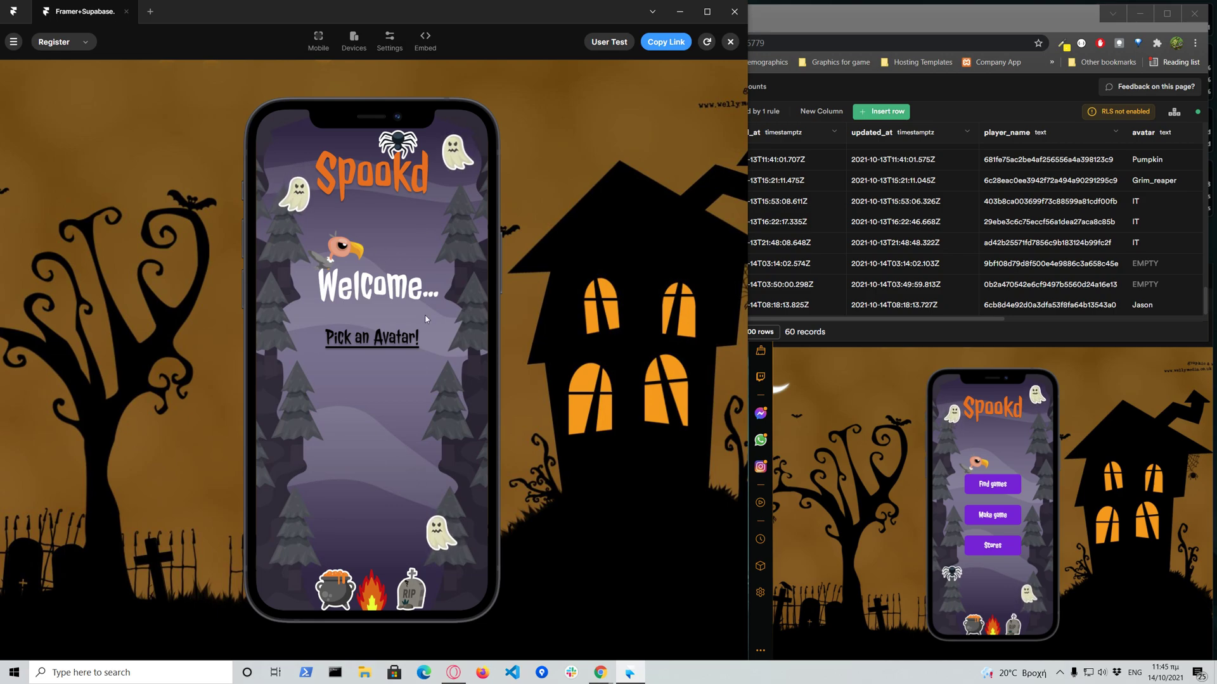
pyautogui.moveTo(425, 450)
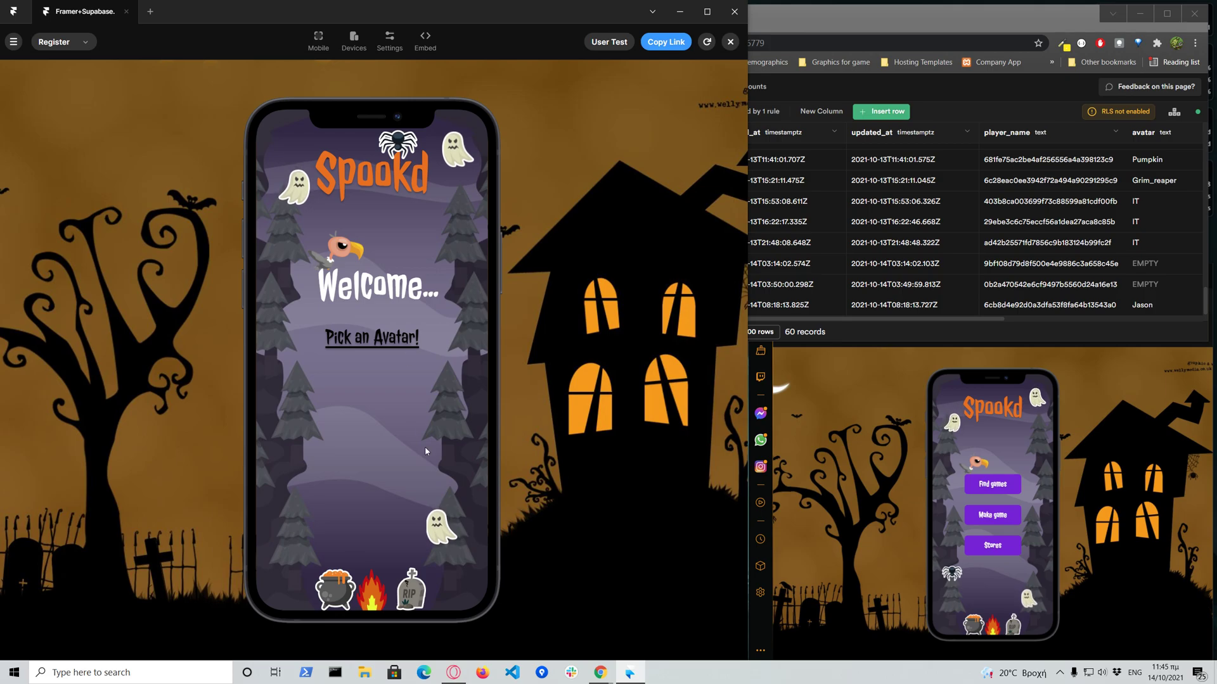
pyautogui.moveTo(441, 411)
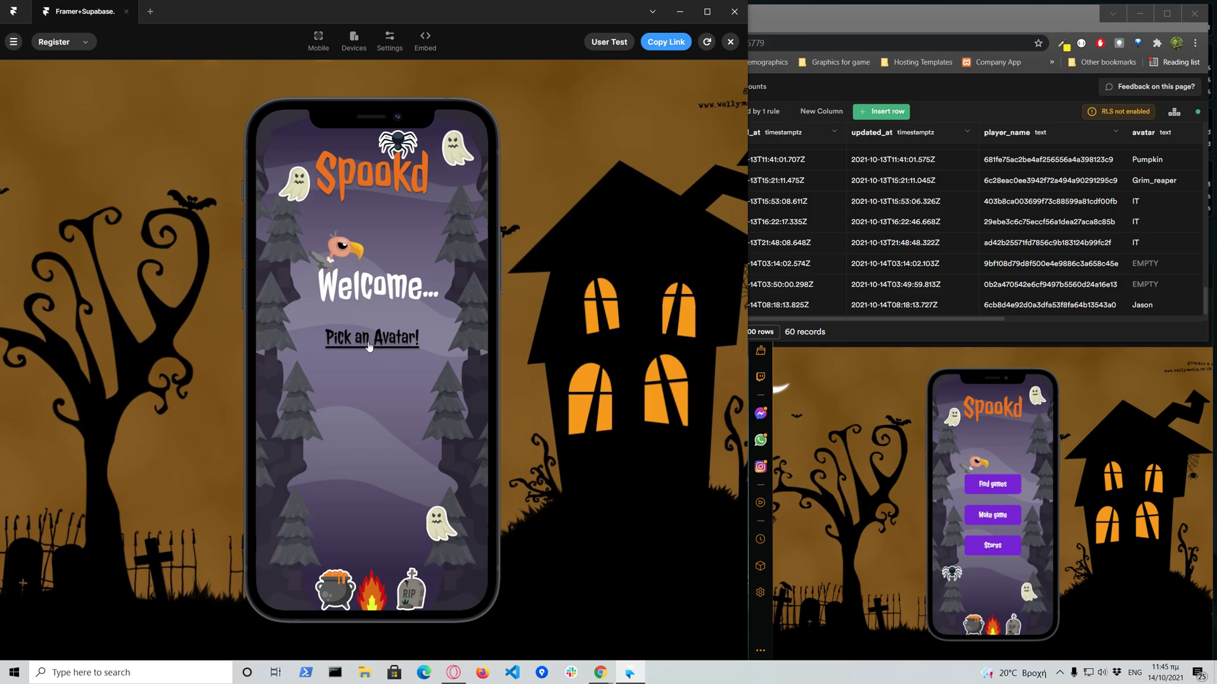
pyautogui.click(371, 339)
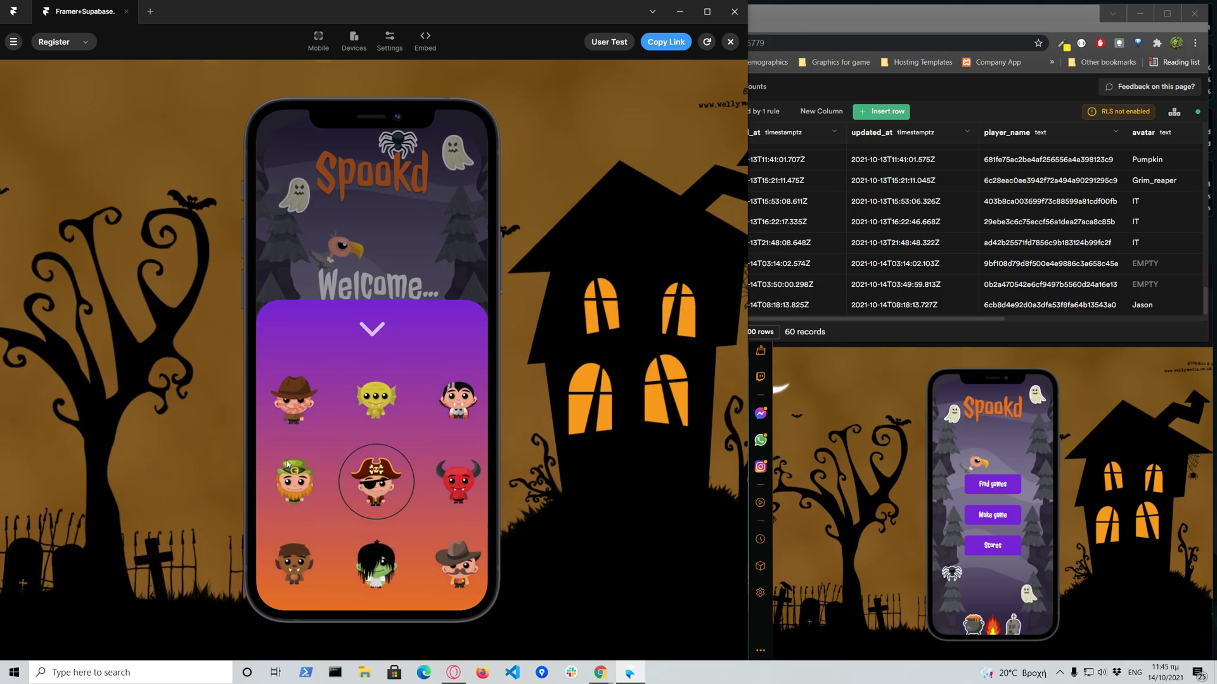
# - Pick an avatar in the preview, then open Supabase's multiplayer table
pyautogui.click(293, 480)
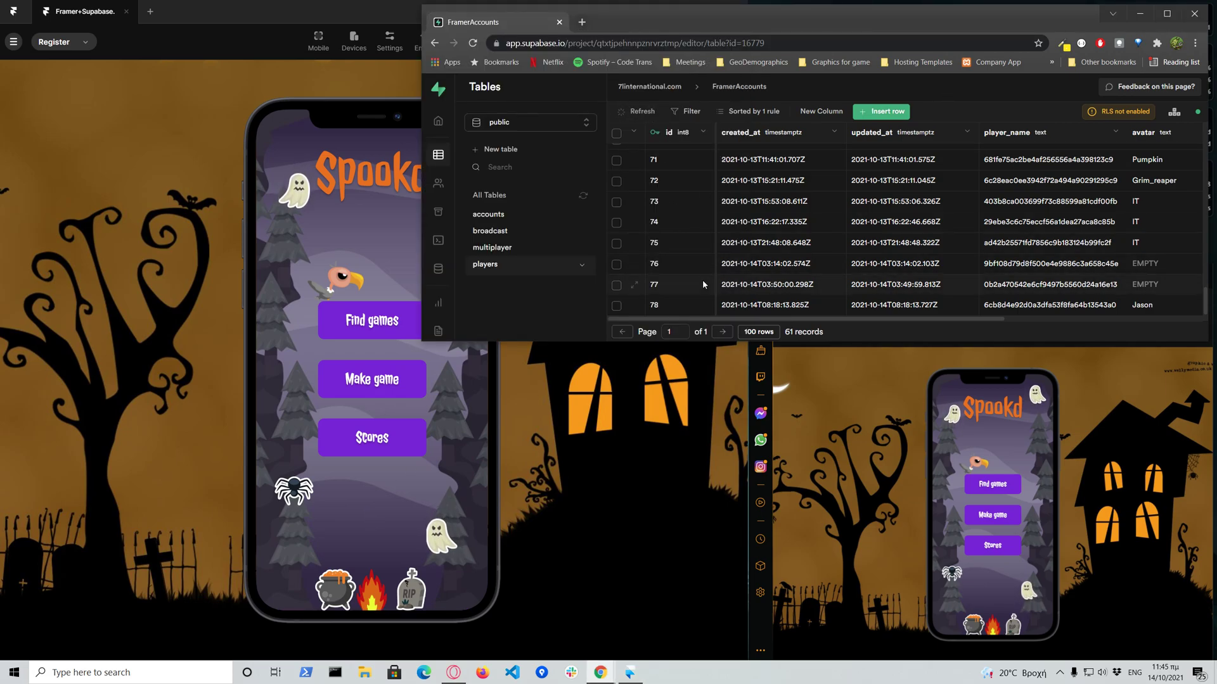
pyautogui.scroll(-3)
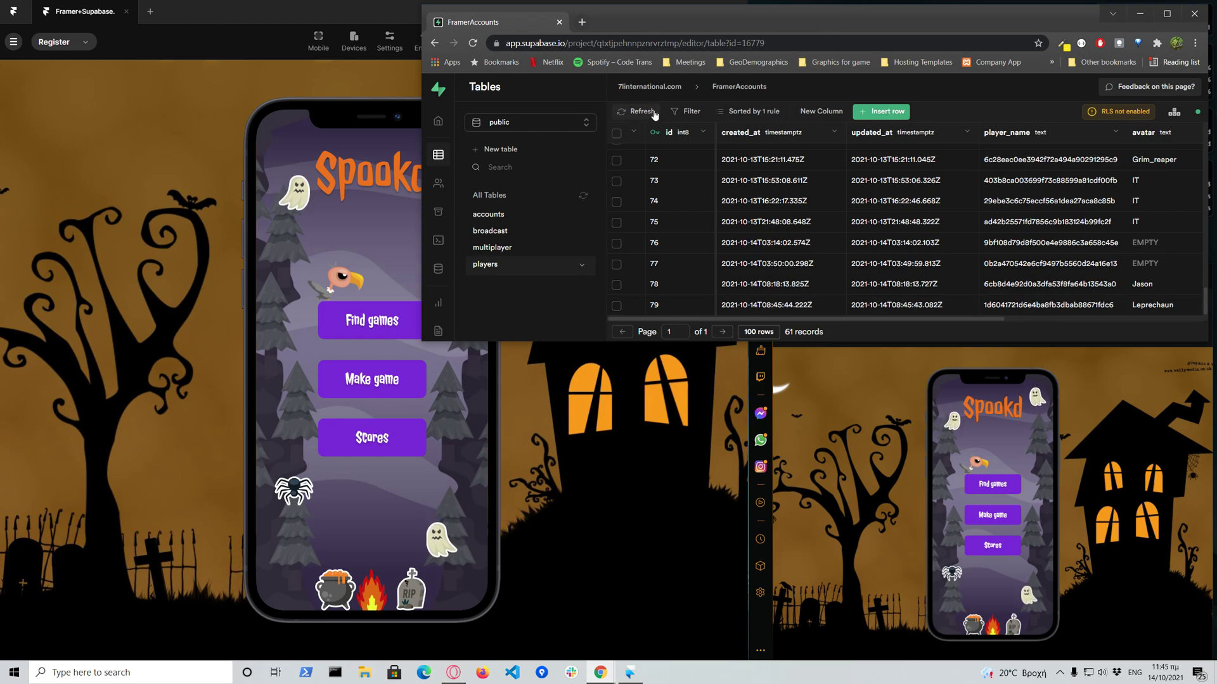
pyautogui.click(492, 248)
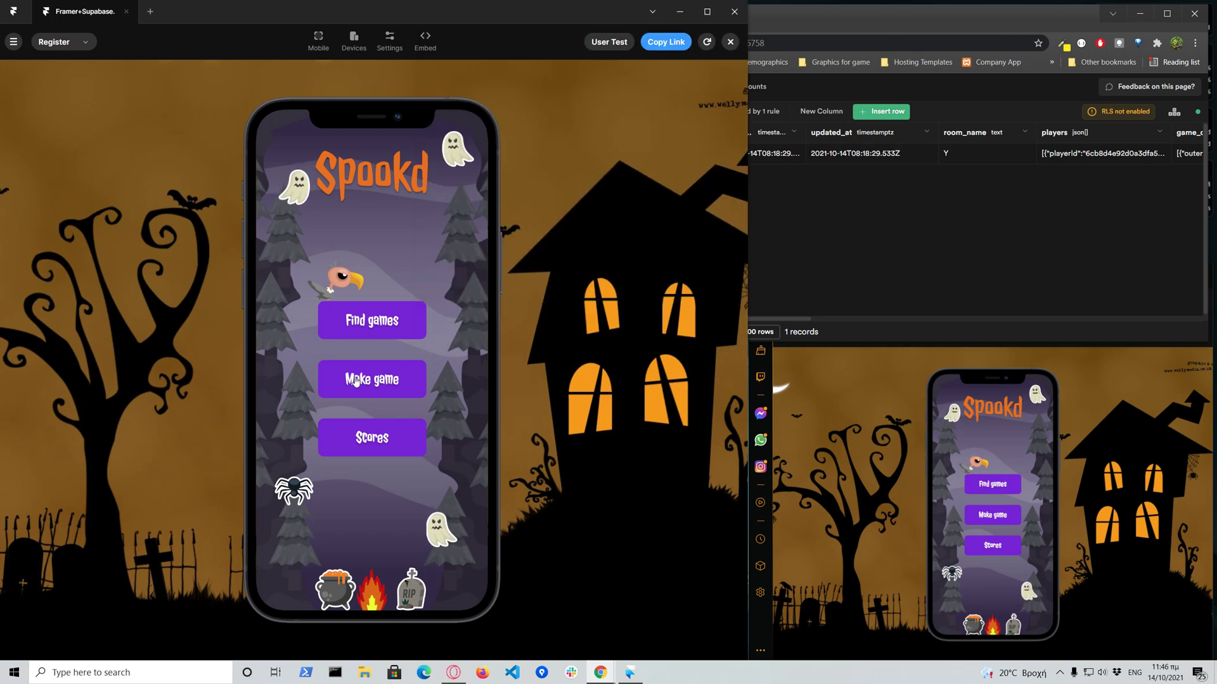
# - Create a two-player password-protected game named 'showcase'
pyautogui.click(370, 380)
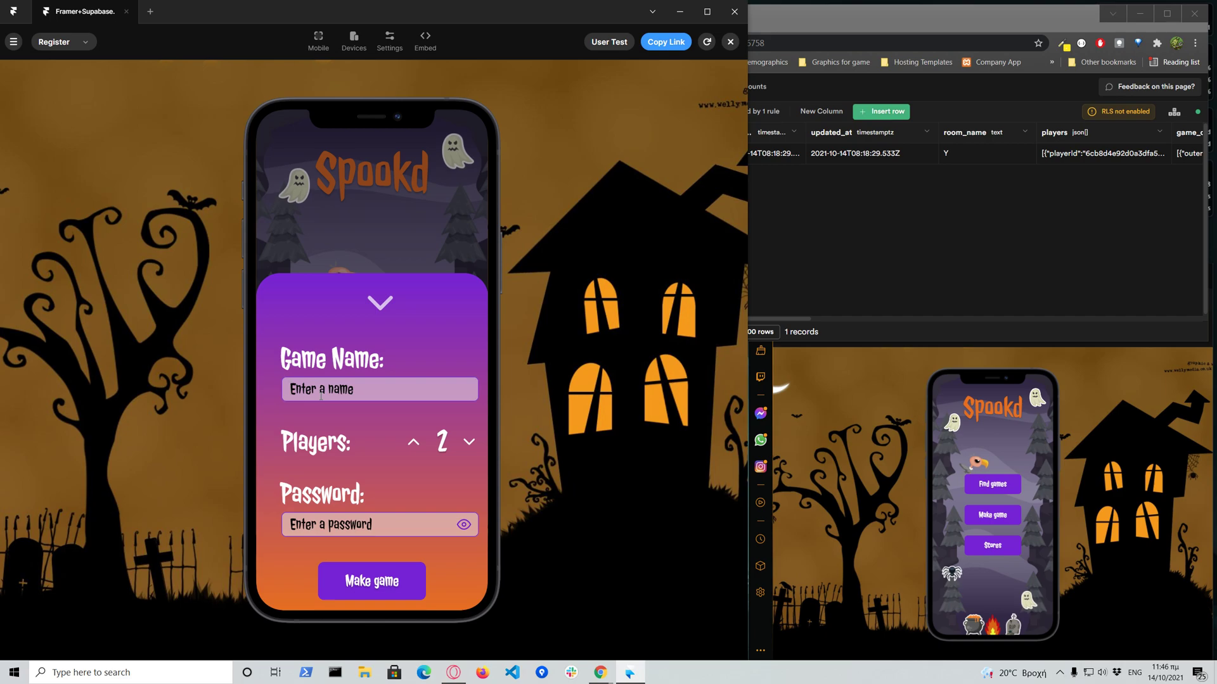
pyautogui.write('showca')
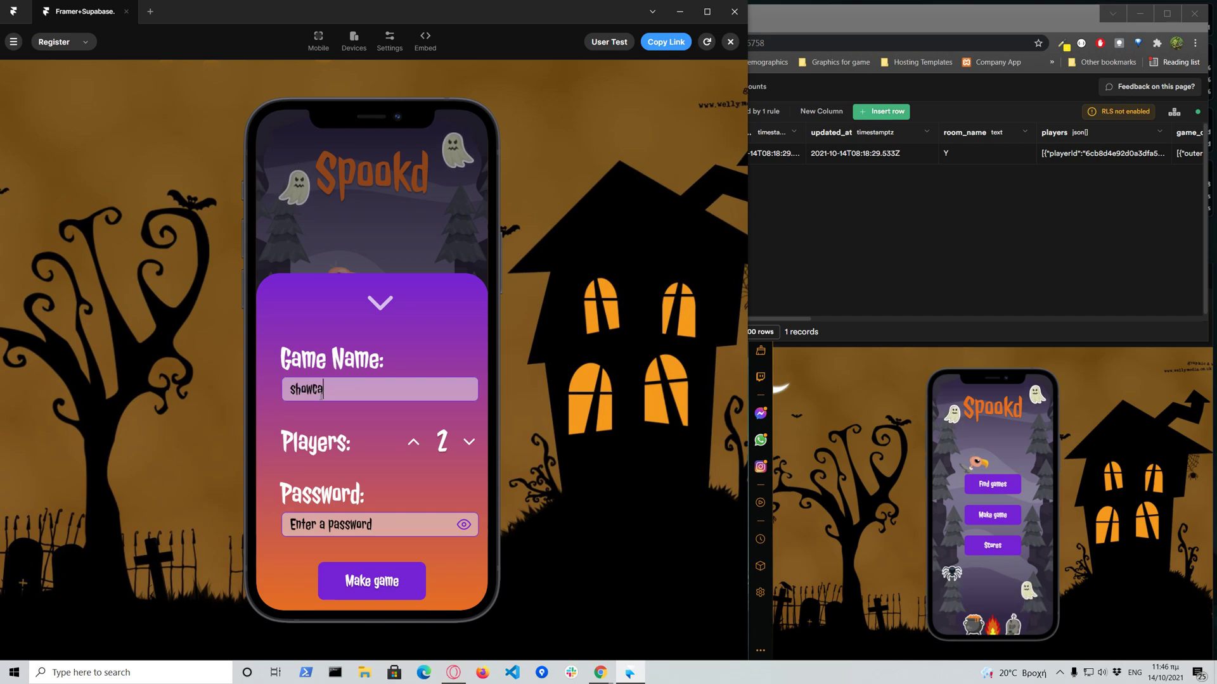
pyautogui.write('se')
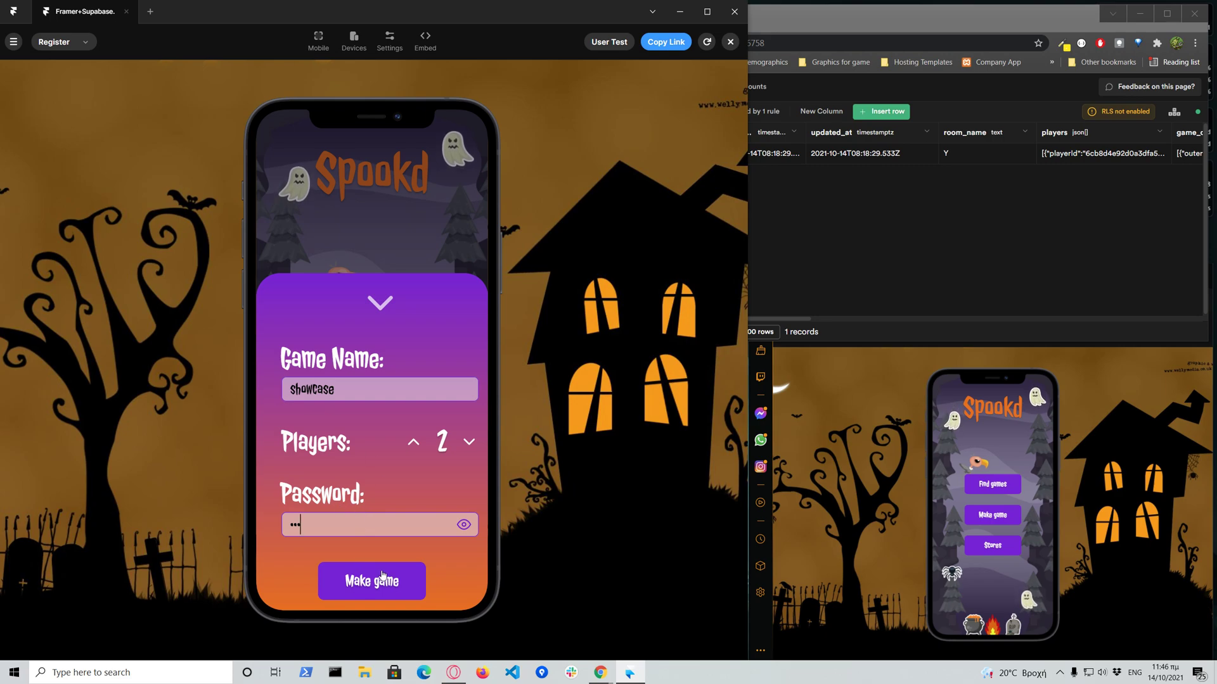
pyautogui.click(371, 581)
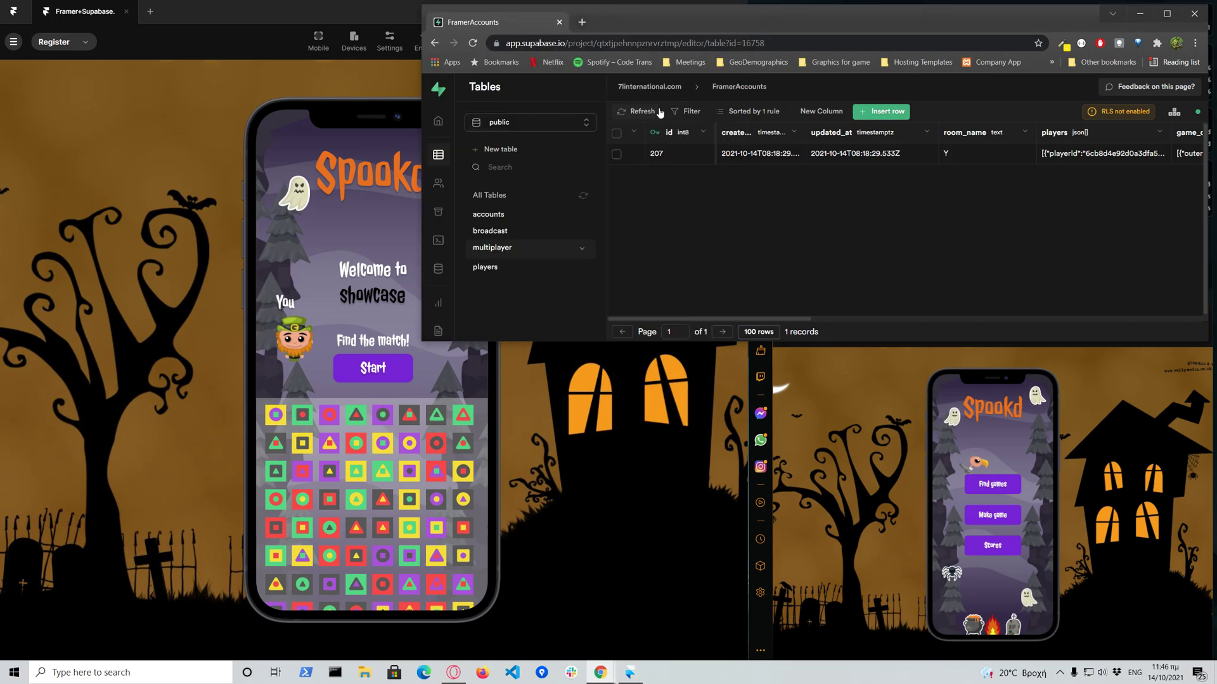
# - Refresh the multiplayer table to reveal new game row 208
pyautogui.click(636, 111)
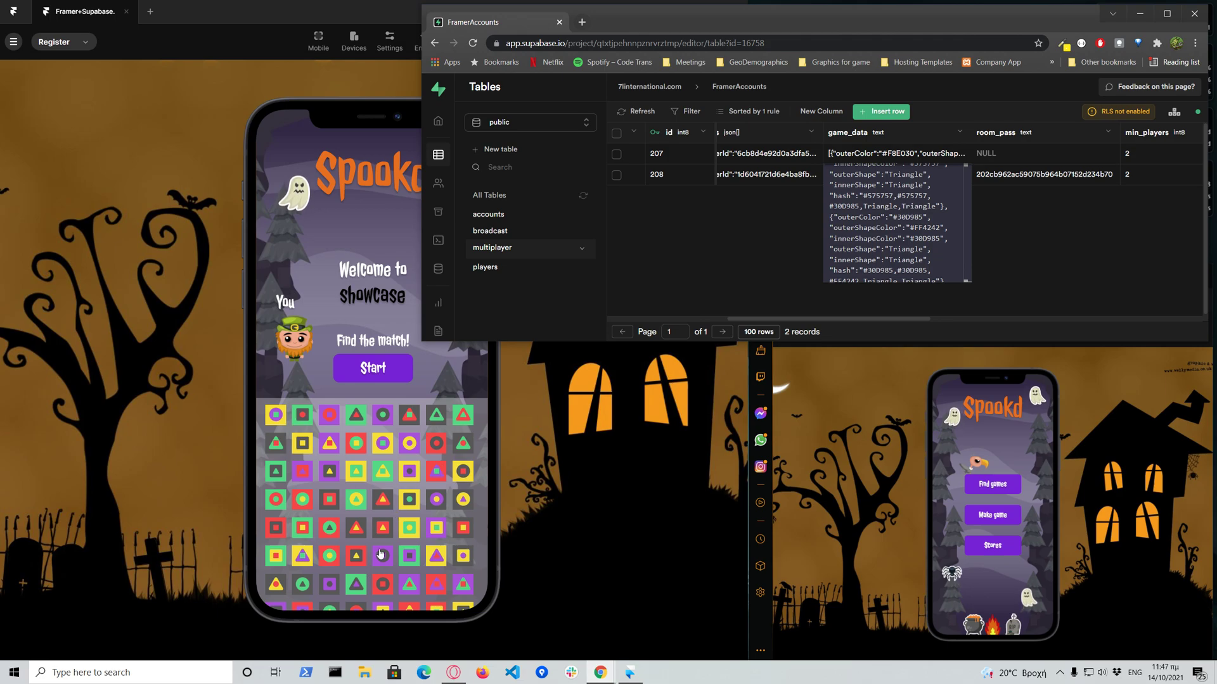
pyautogui.moveTo(644, 353)
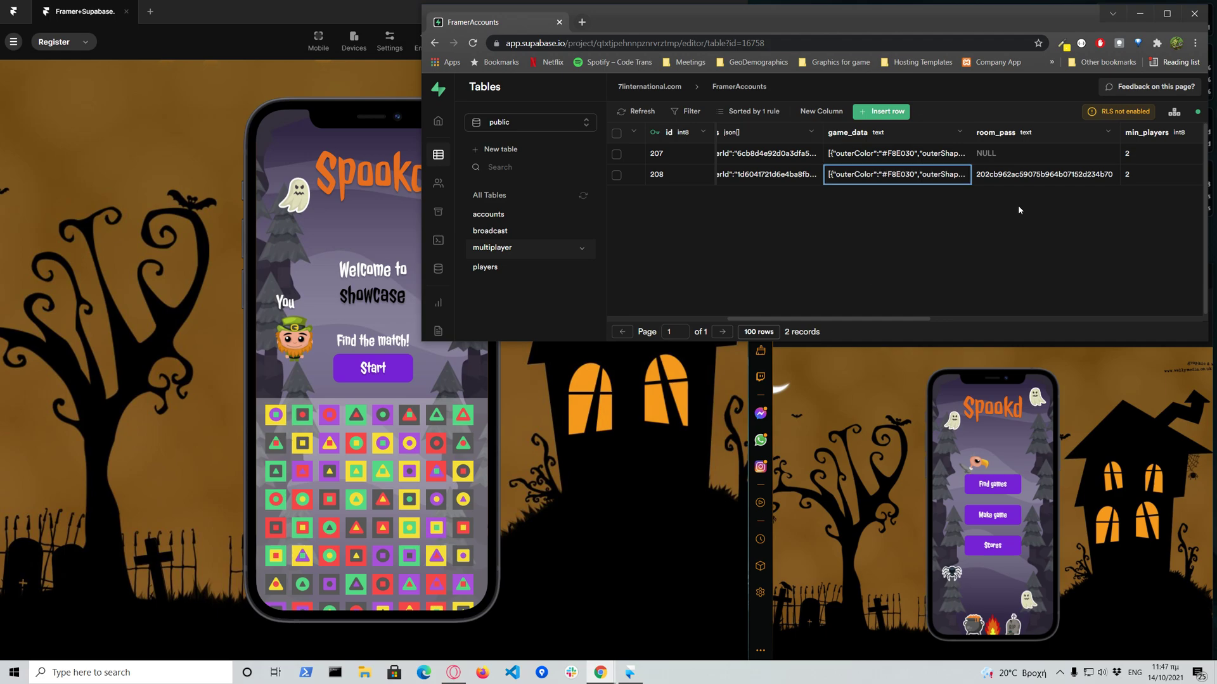
pyautogui.click(1043, 174)
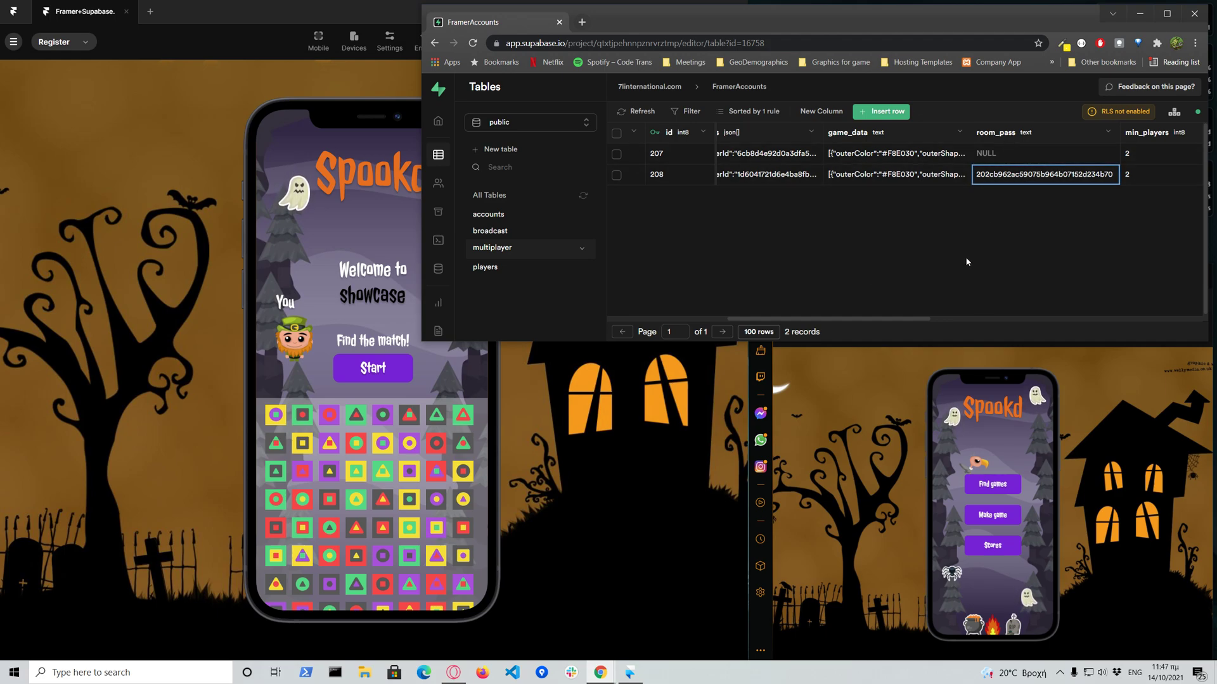
pyautogui.hscroll(3)
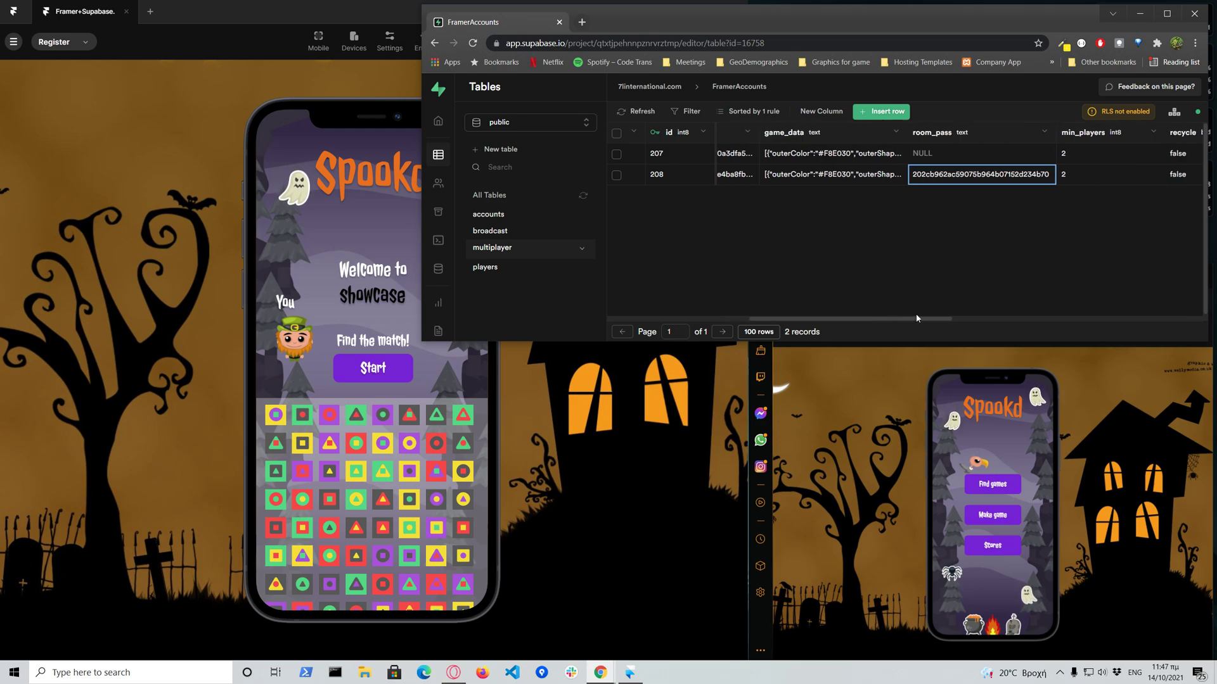
pyautogui.hscroll(3)
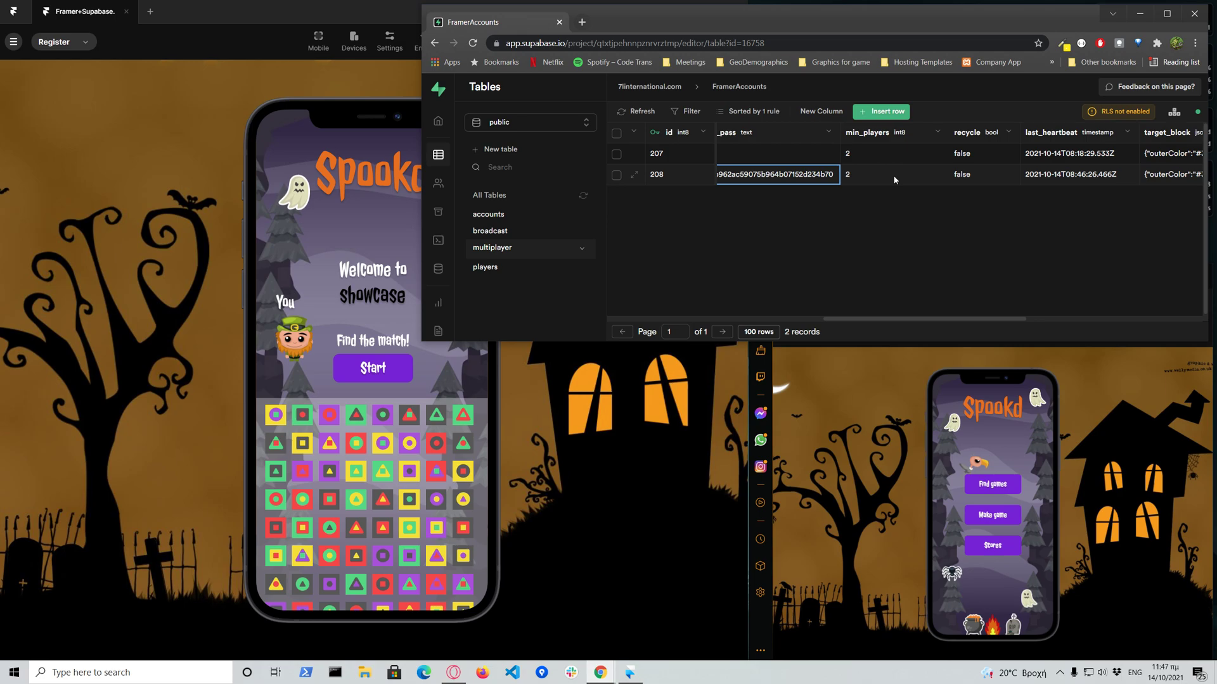
pyautogui.moveTo(892, 176)
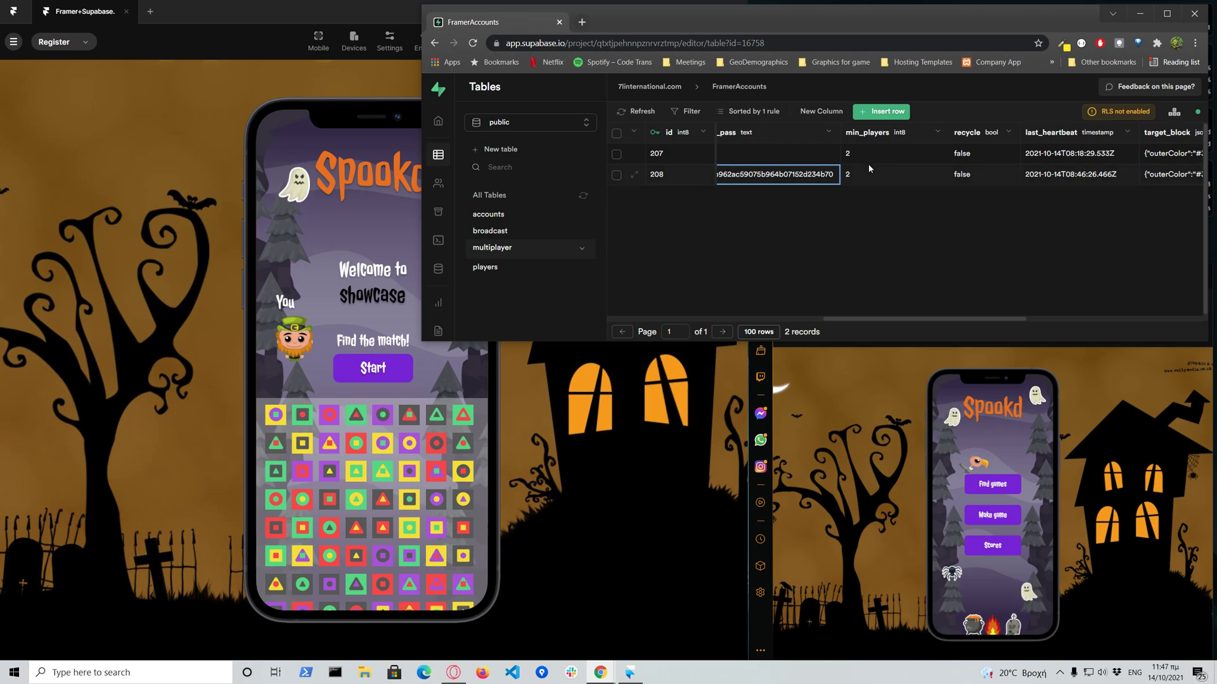
pyautogui.click(894, 174)
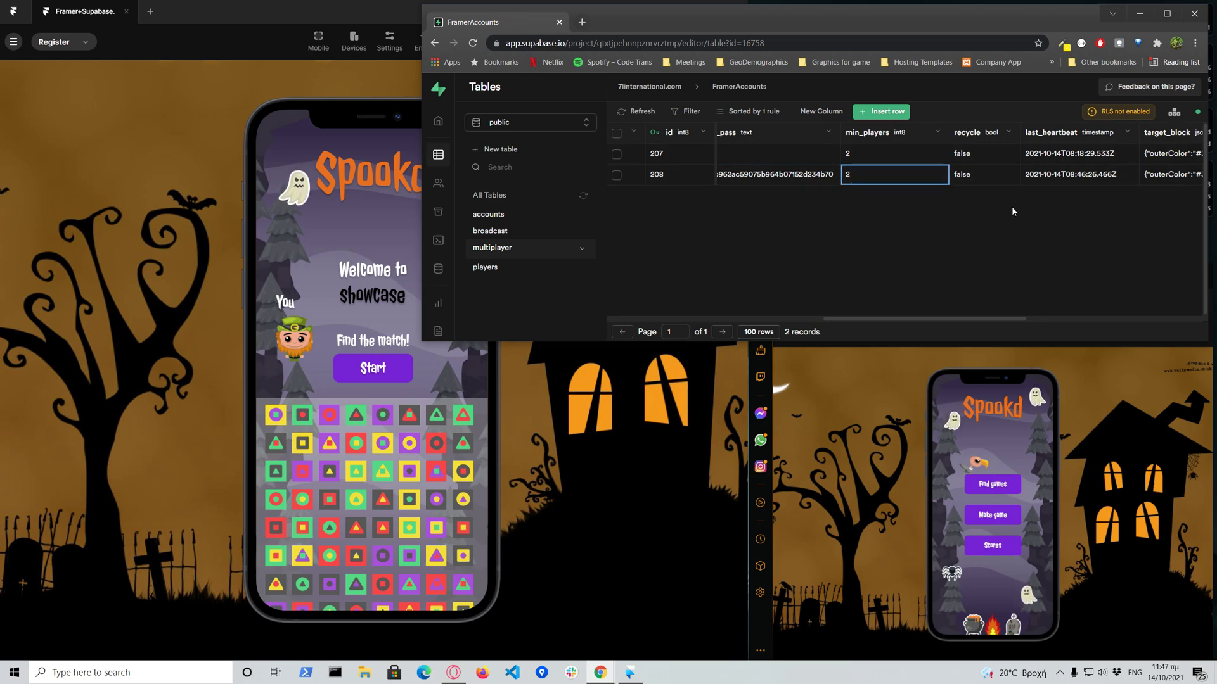
pyautogui.moveTo(1059, 184)
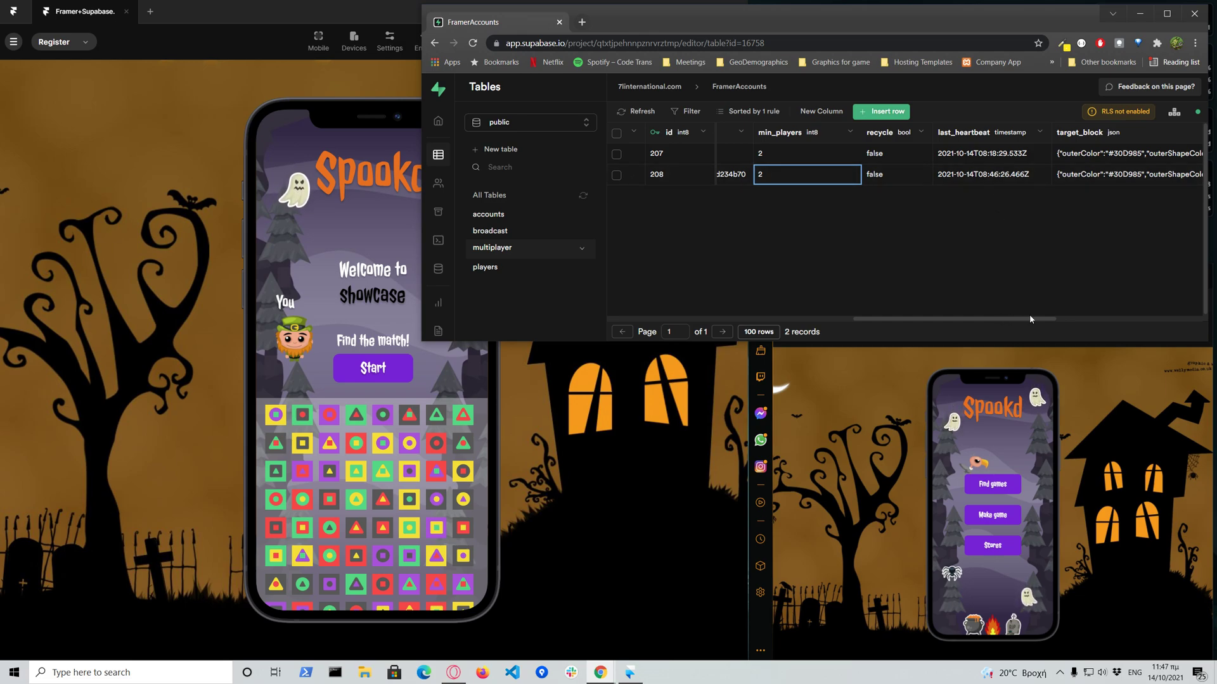
pyautogui.hscroll(3)
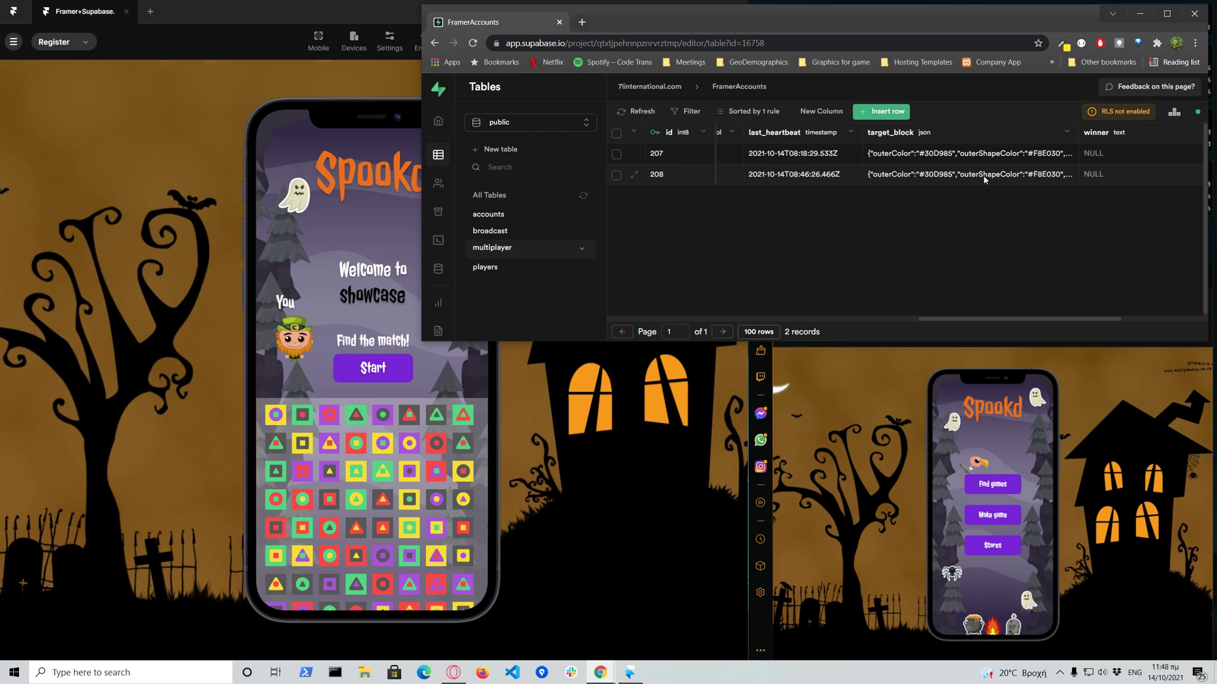
pyautogui.click(968, 174)
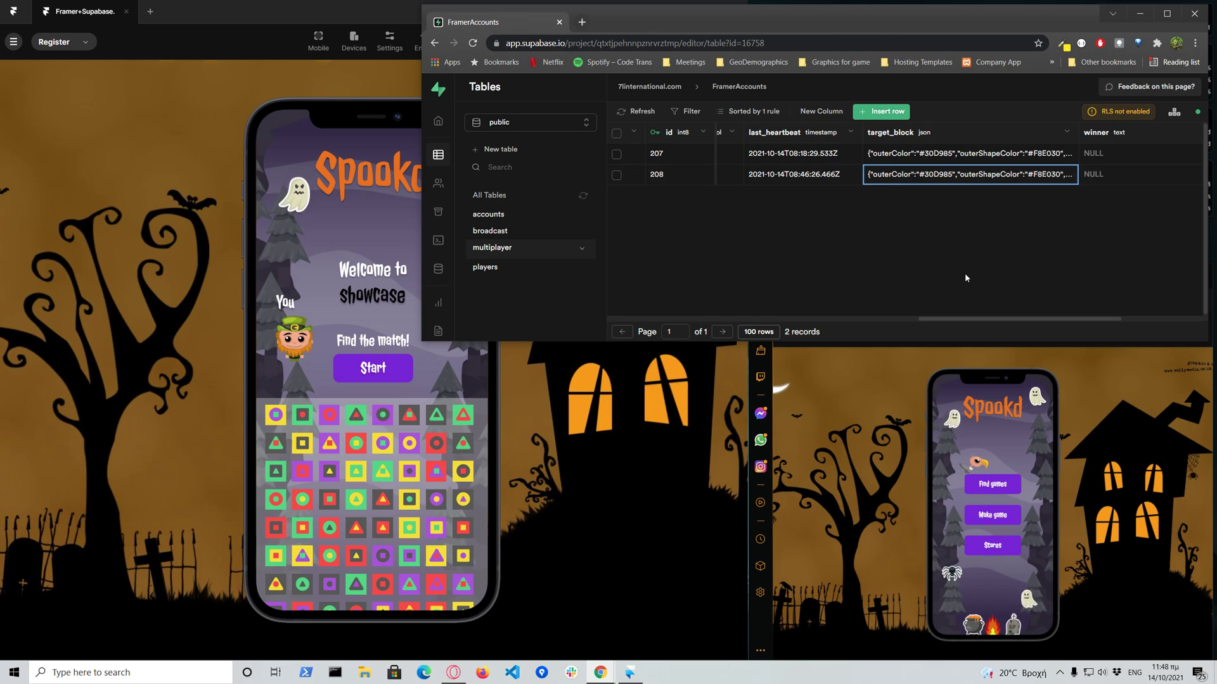
pyautogui.moveTo(896, 356)
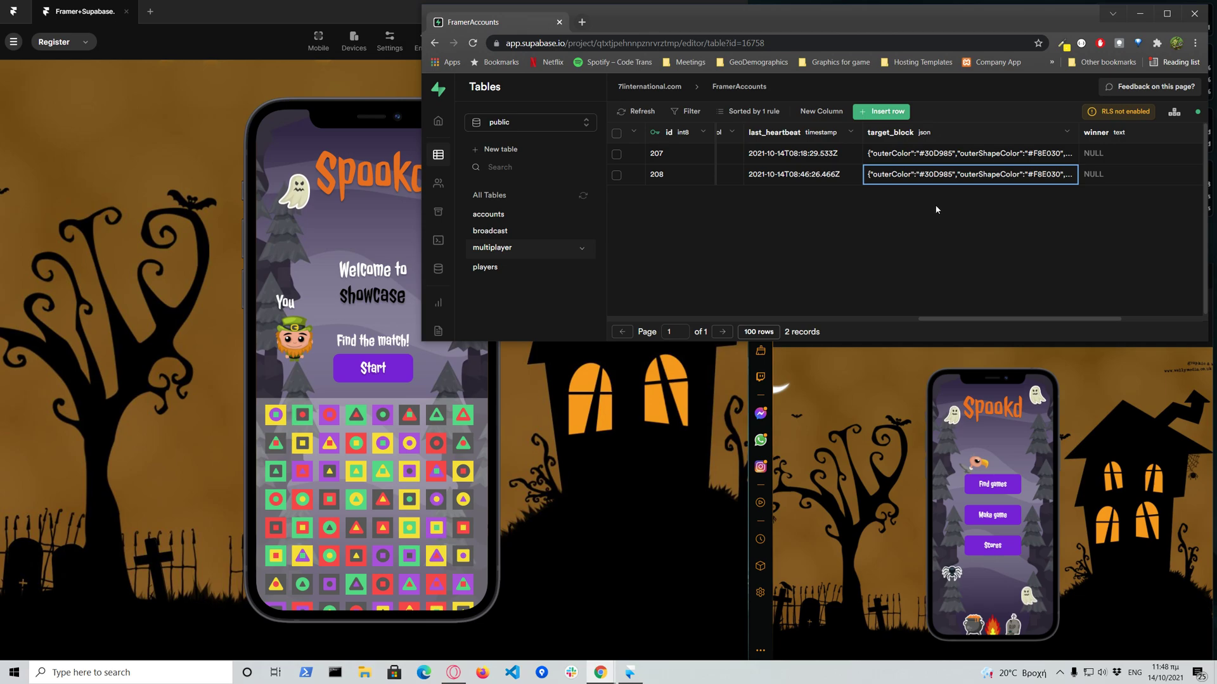
pyautogui.moveTo(936, 235)
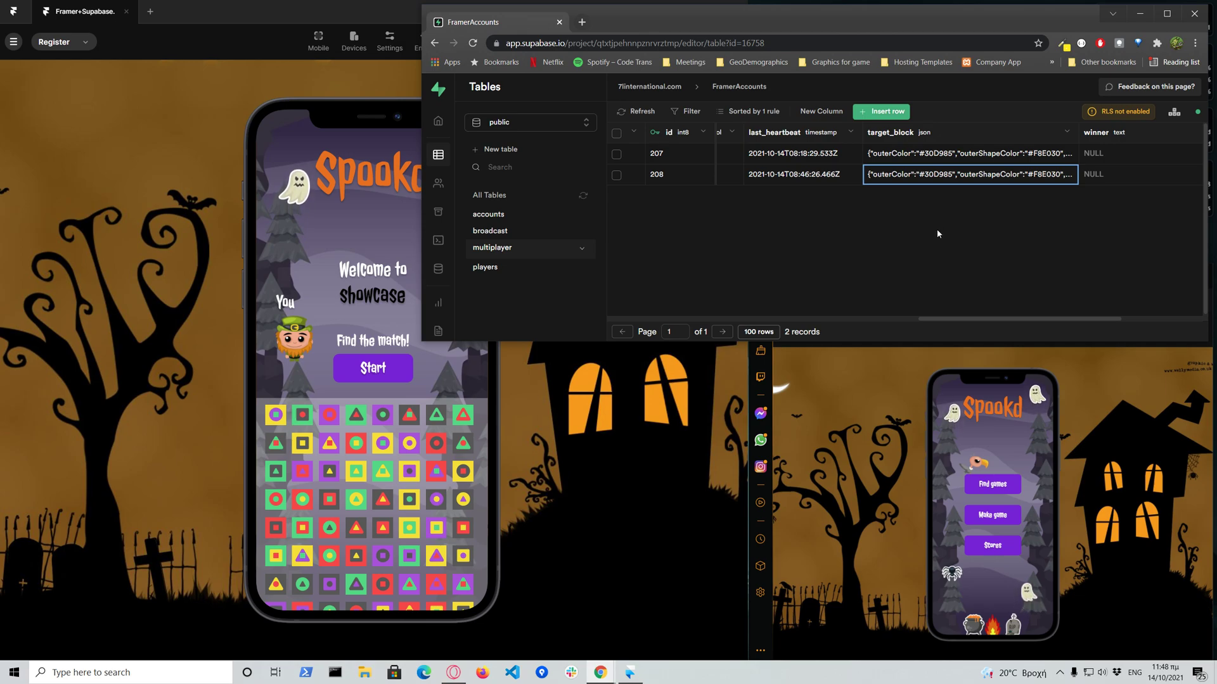
pyautogui.moveTo(748, 258)
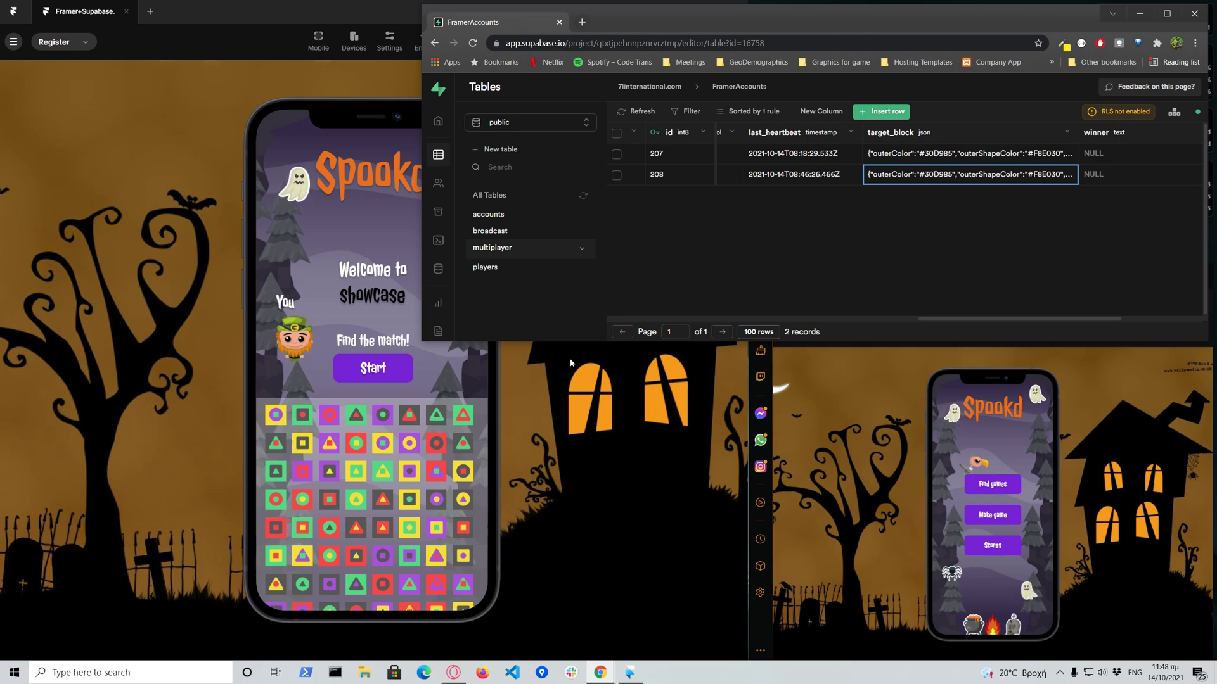
pyautogui.moveTo(916, 460)
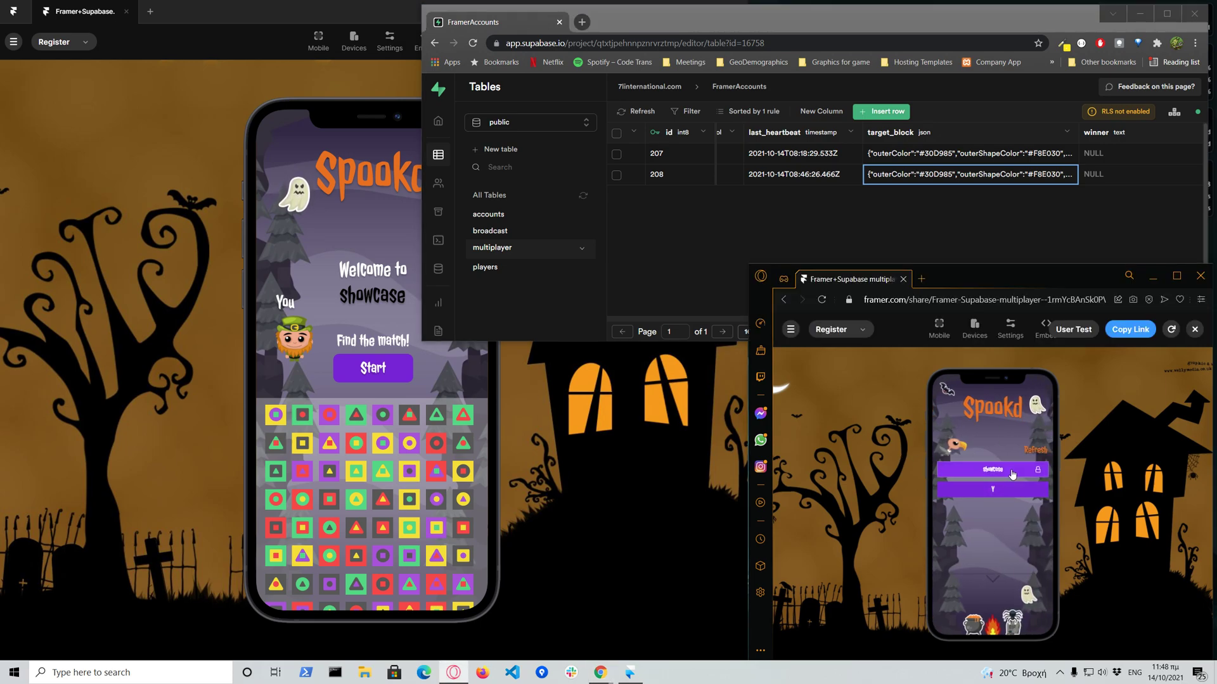
# - Join 'showcase' from the second preview's Find games list
pyautogui.click(991, 470)
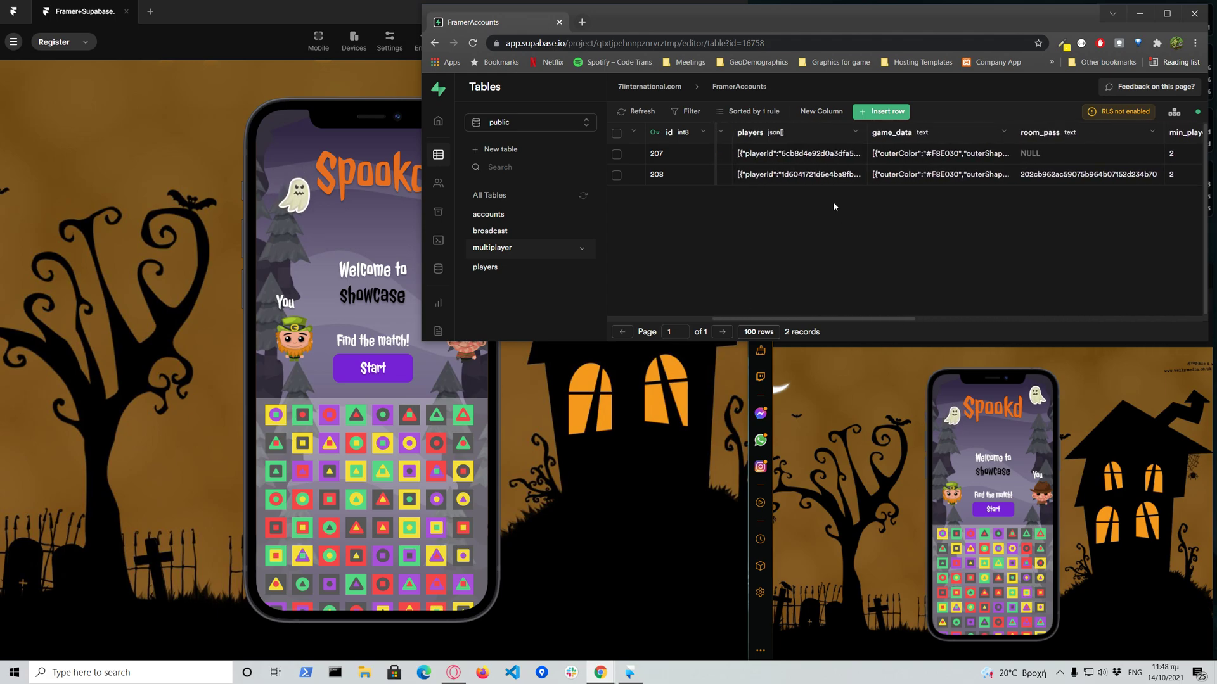
pyautogui.click(795, 173)
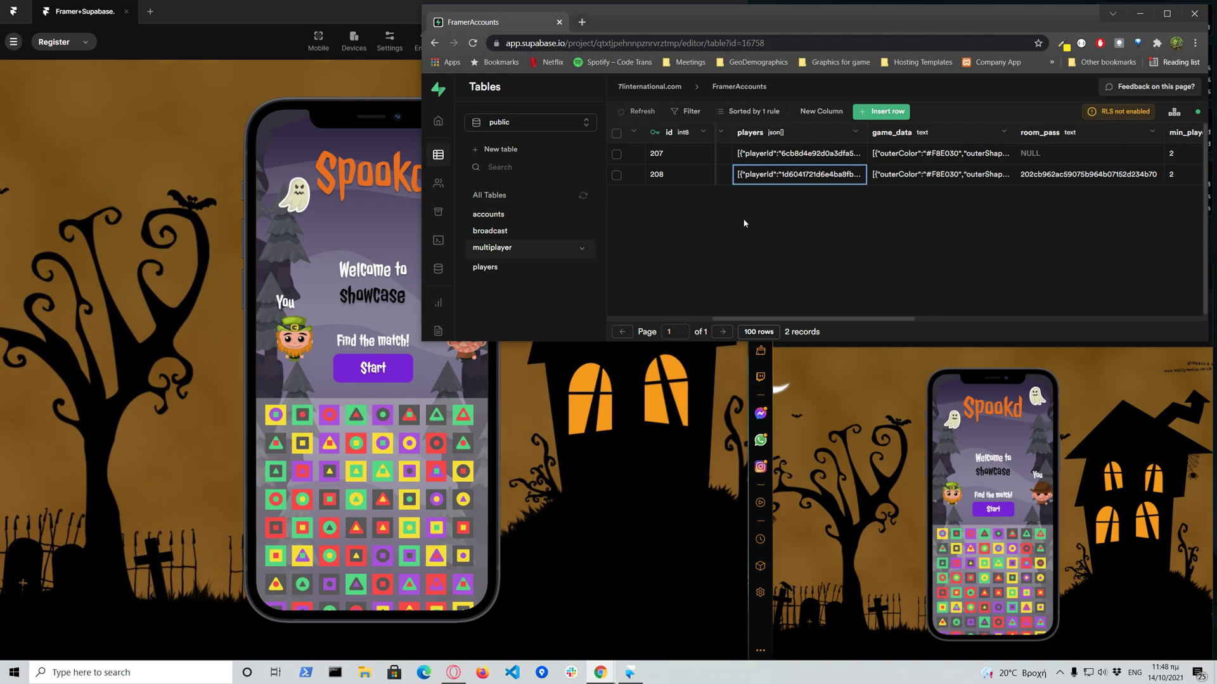
pyautogui.click(799, 174)
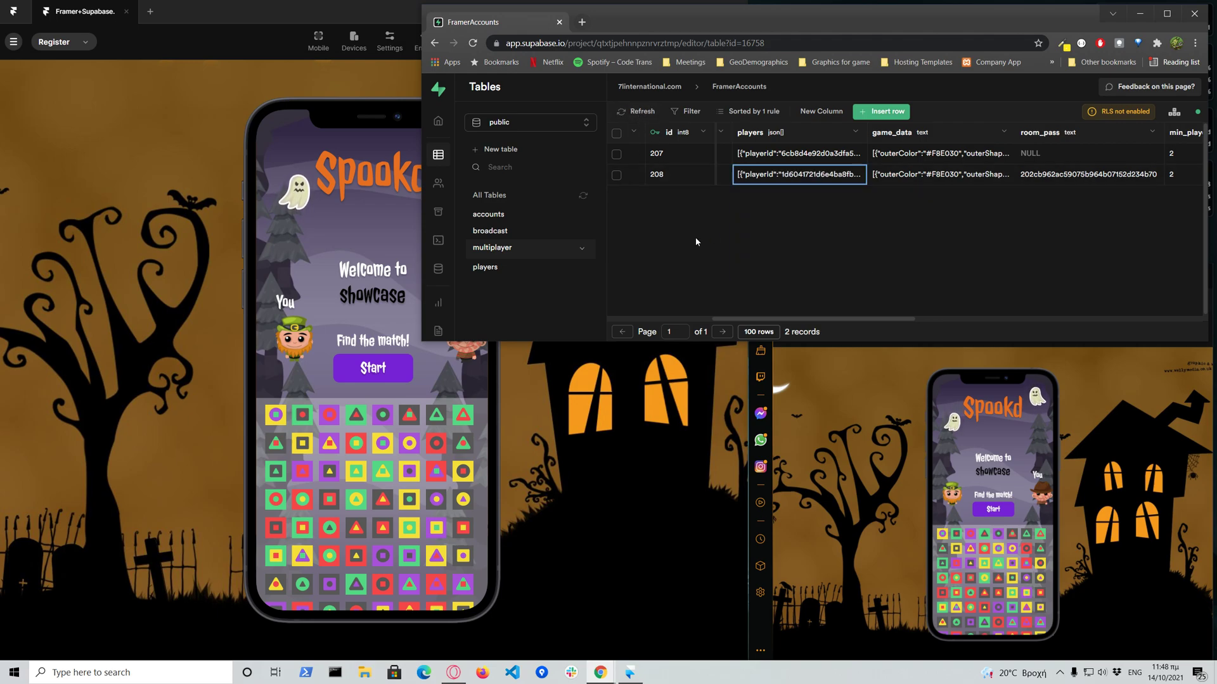
pyautogui.moveTo(890, 432)
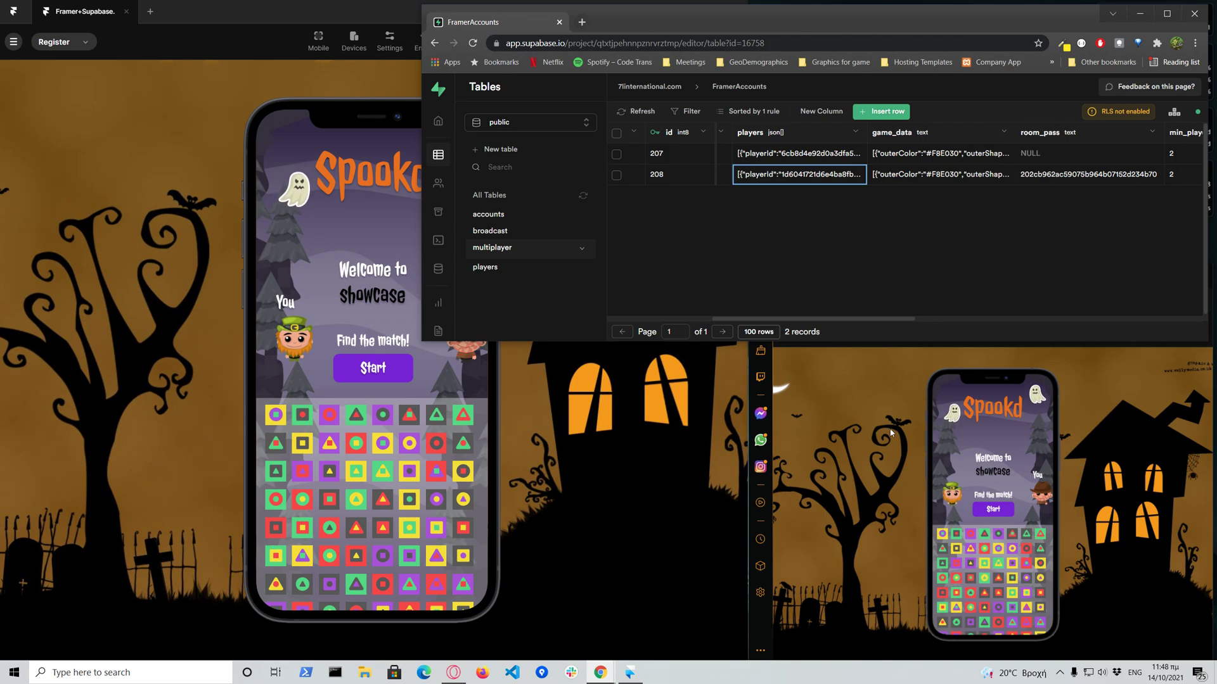
pyautogui.moveTo(591, 419)
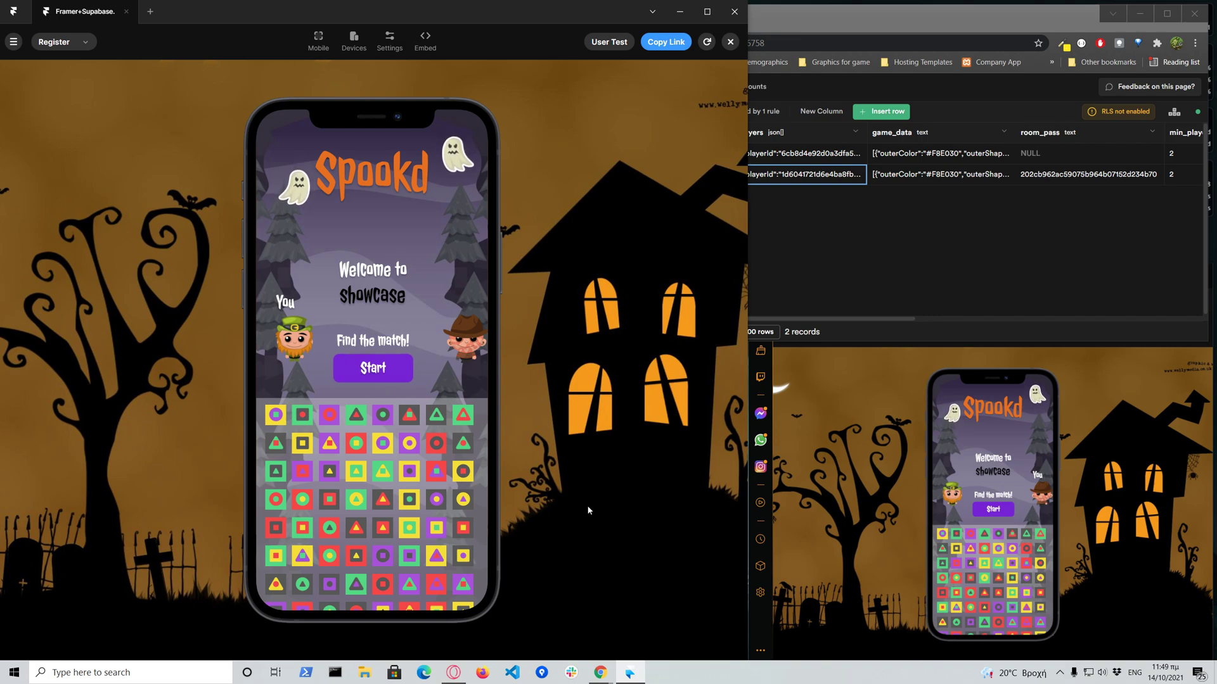
# - Mark the left player ready and refresh Supabase to check the started column
pyautogui.click(373, 368)
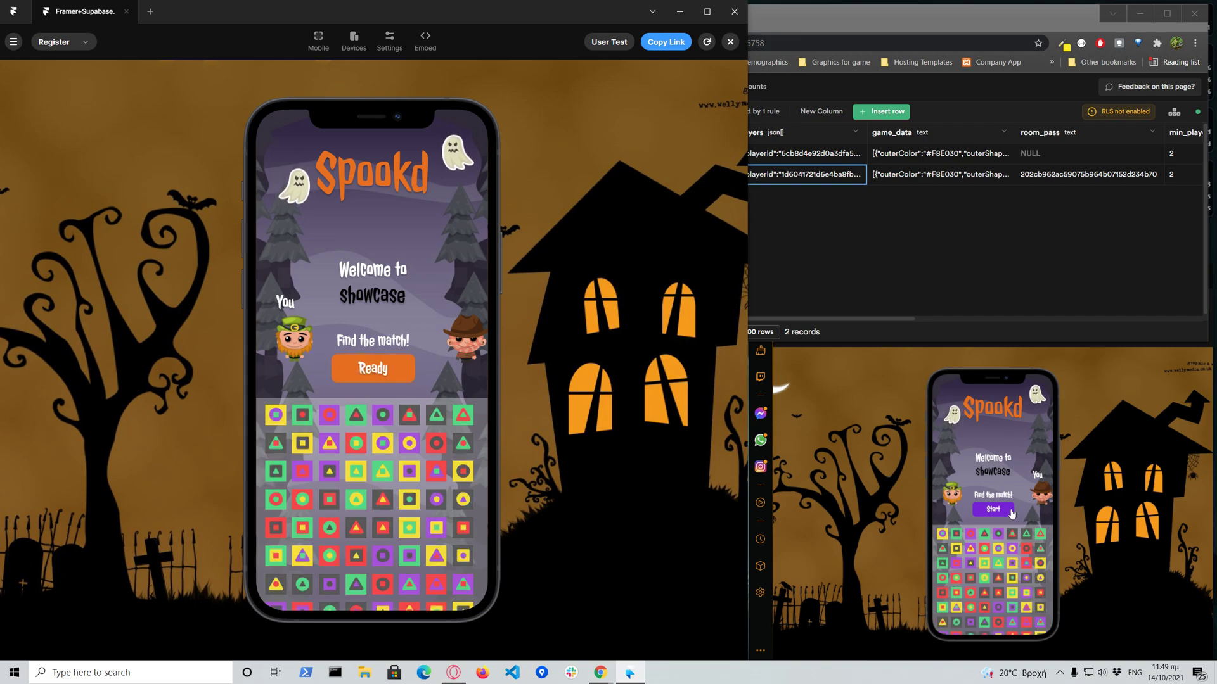
pyautogui.moveTo(1077, 160)
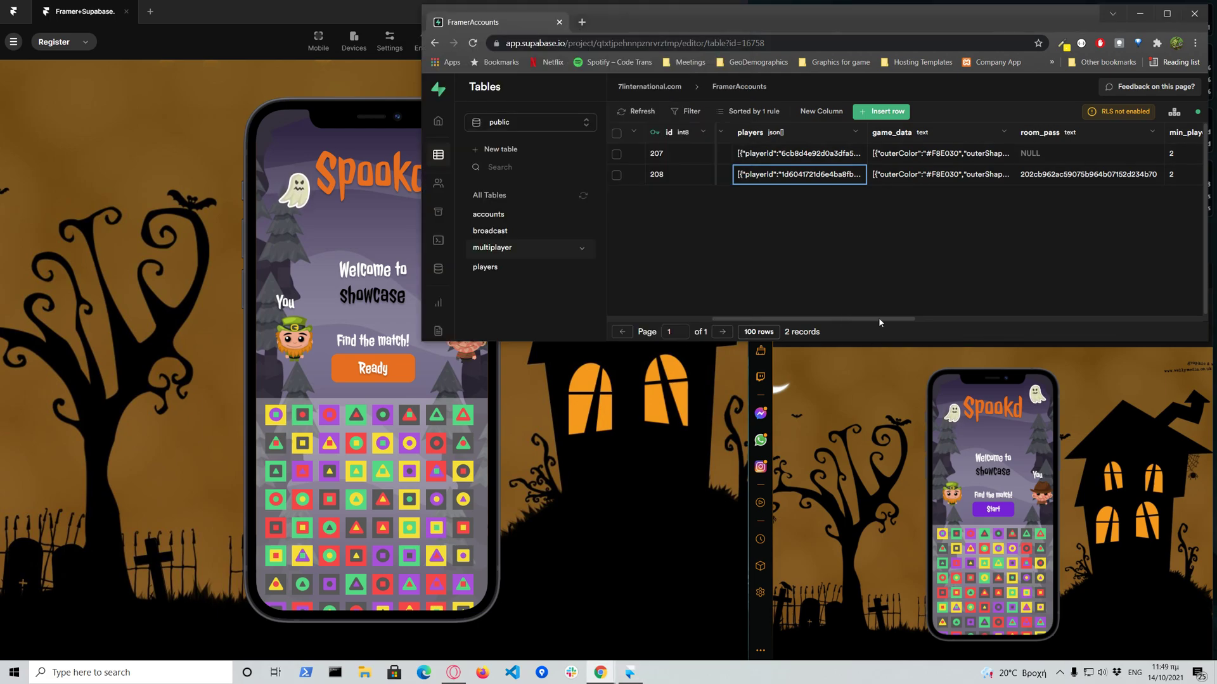
pyautogui.hscroll(3)
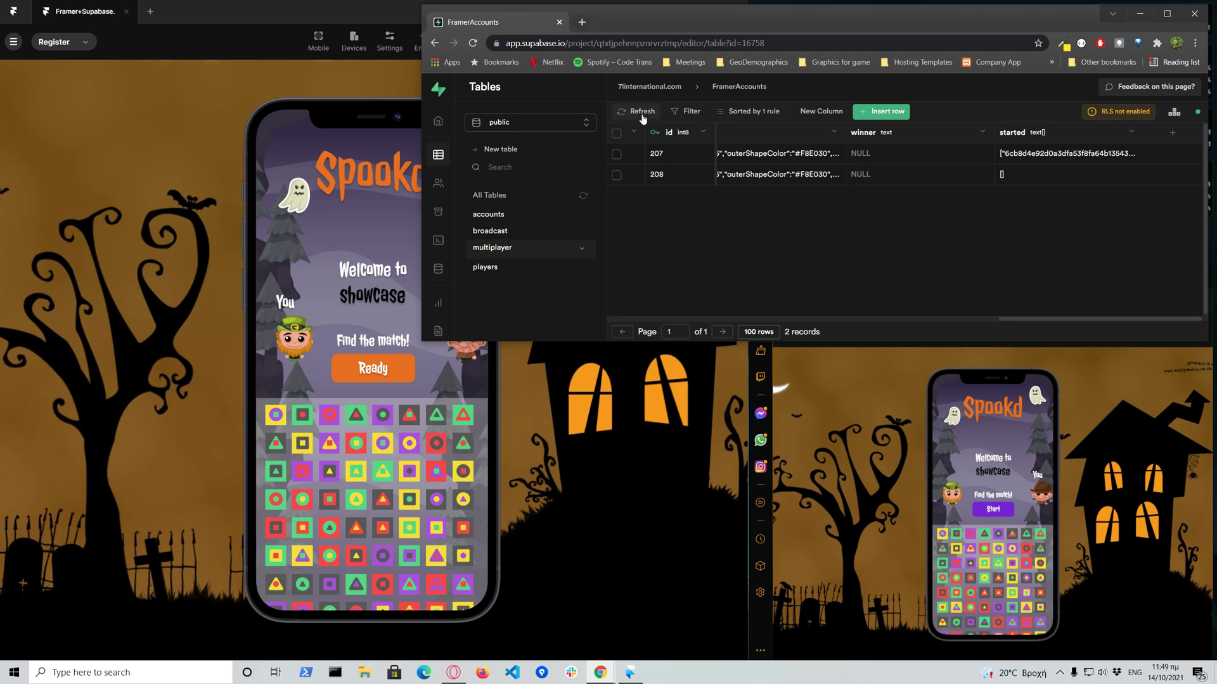
pyautogui.click(641, 111)
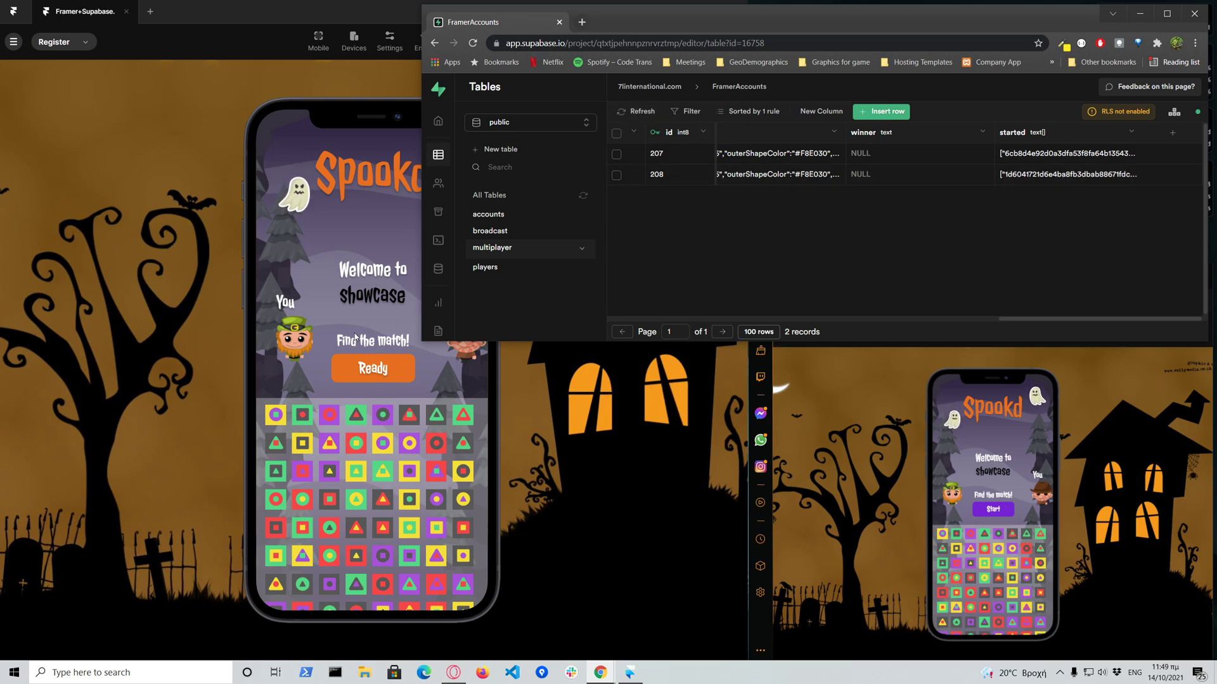
pyautogui.click(1068, 173)
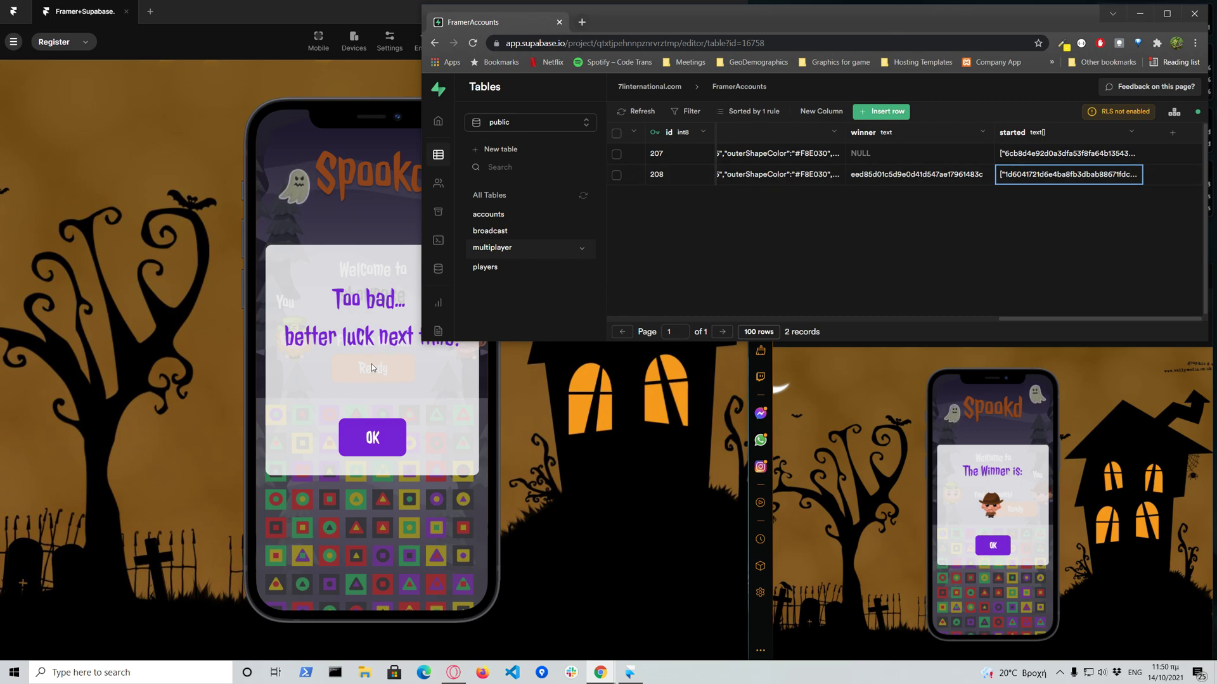
pyautogui.moveTo(315, 380)
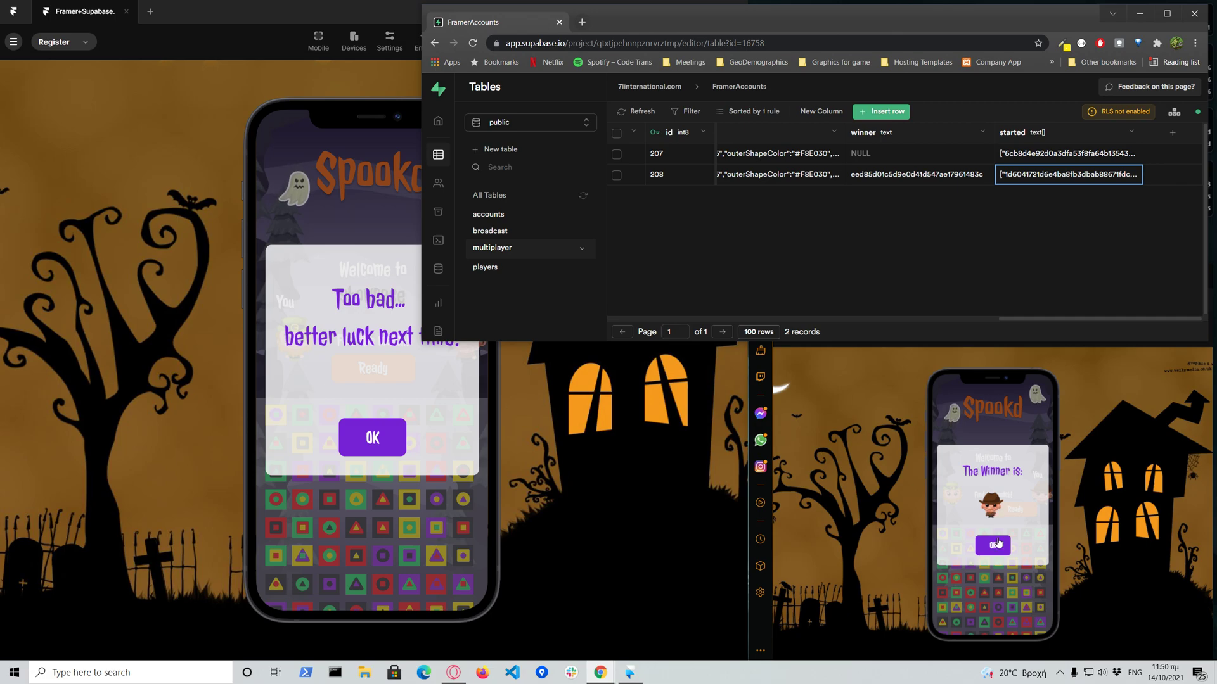
pyautogui.moveTo(995, 479)
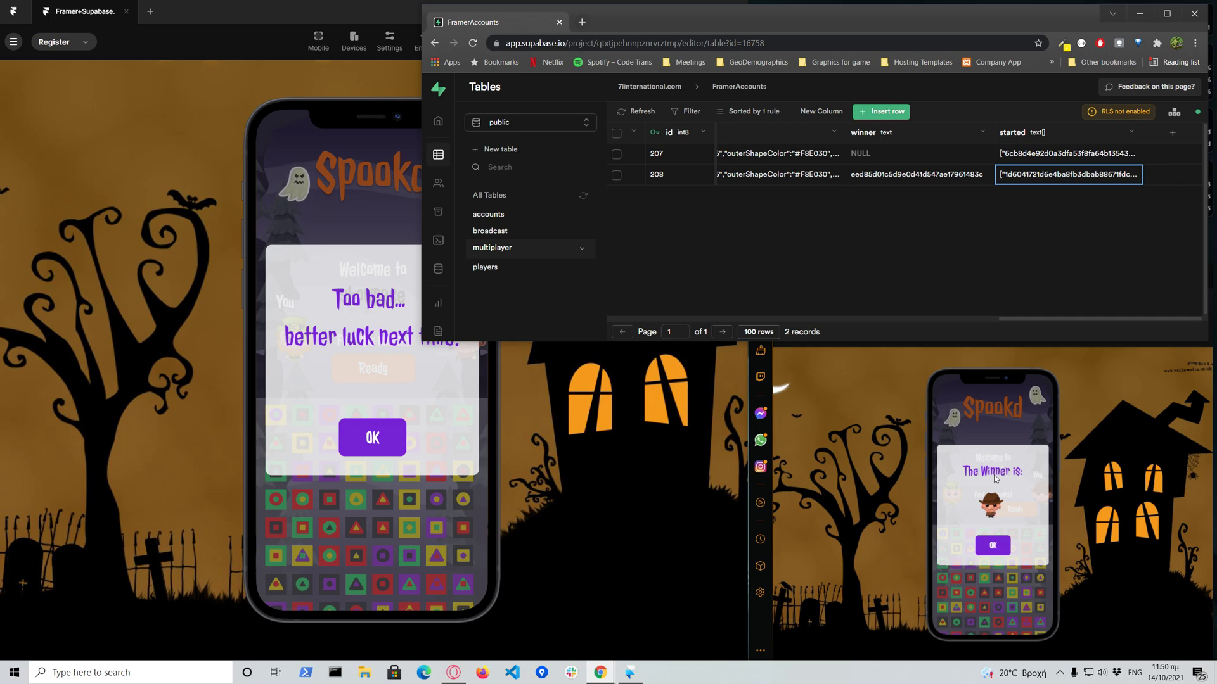
pyautogui.moveTo(991, 528)
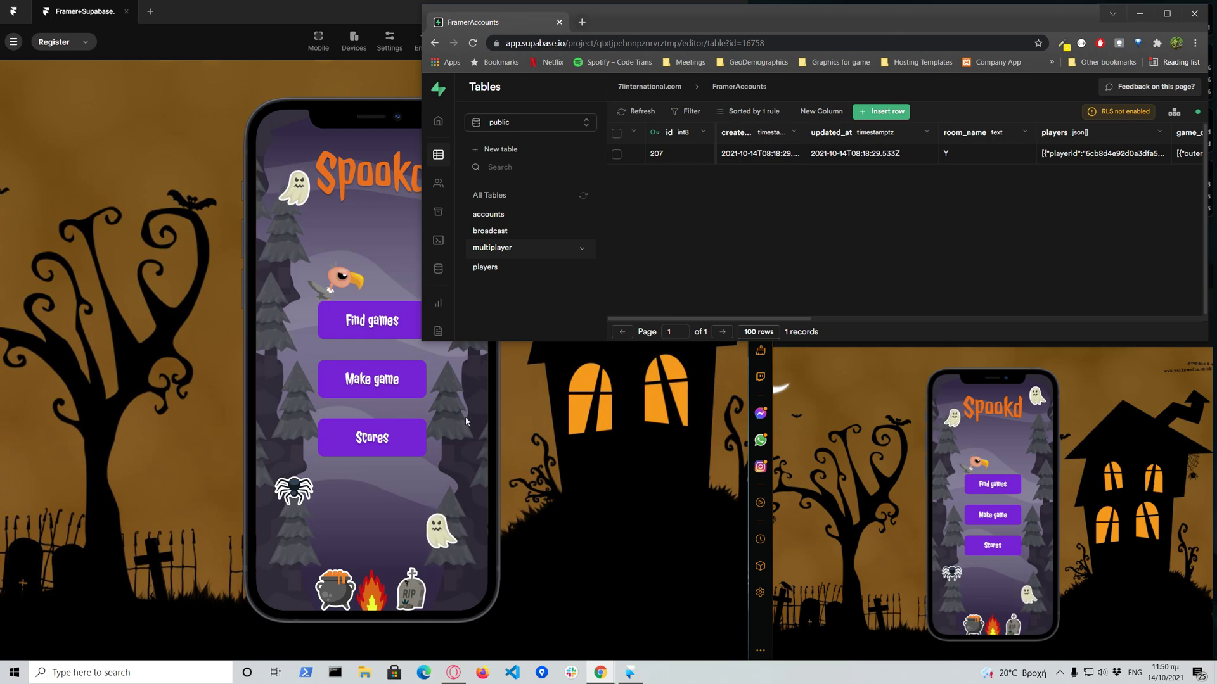
pyautogui.moveTo(730, 226)
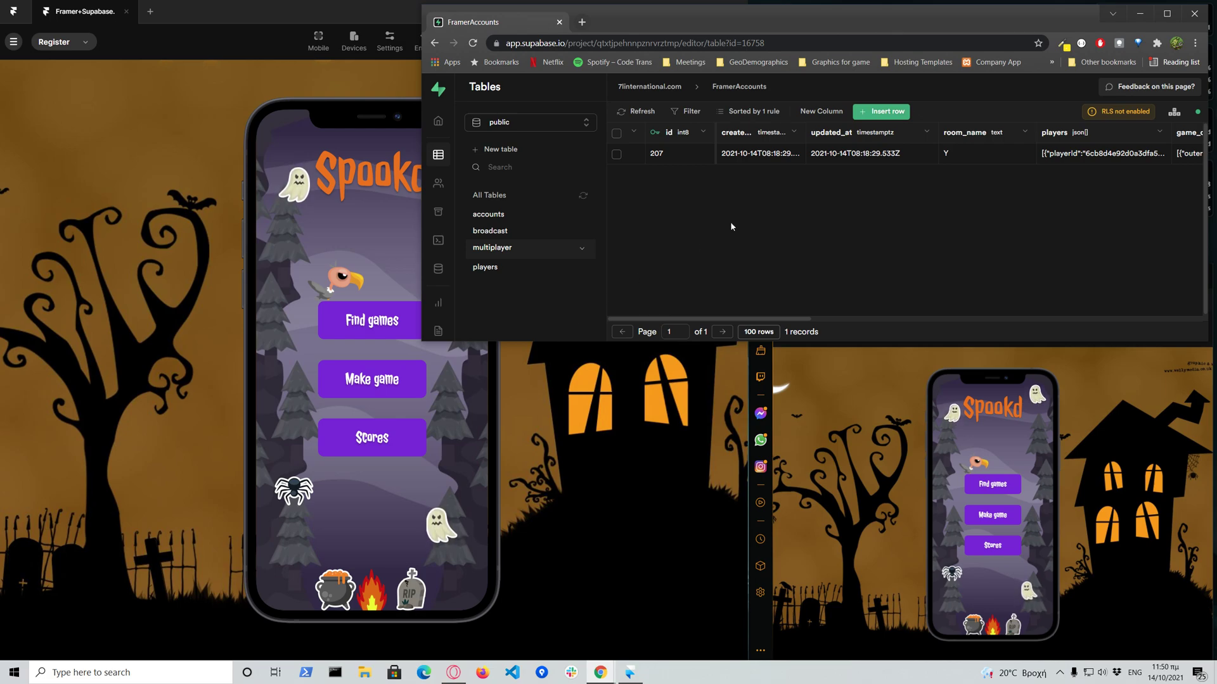
pyautogui.moveTo(656, 241)
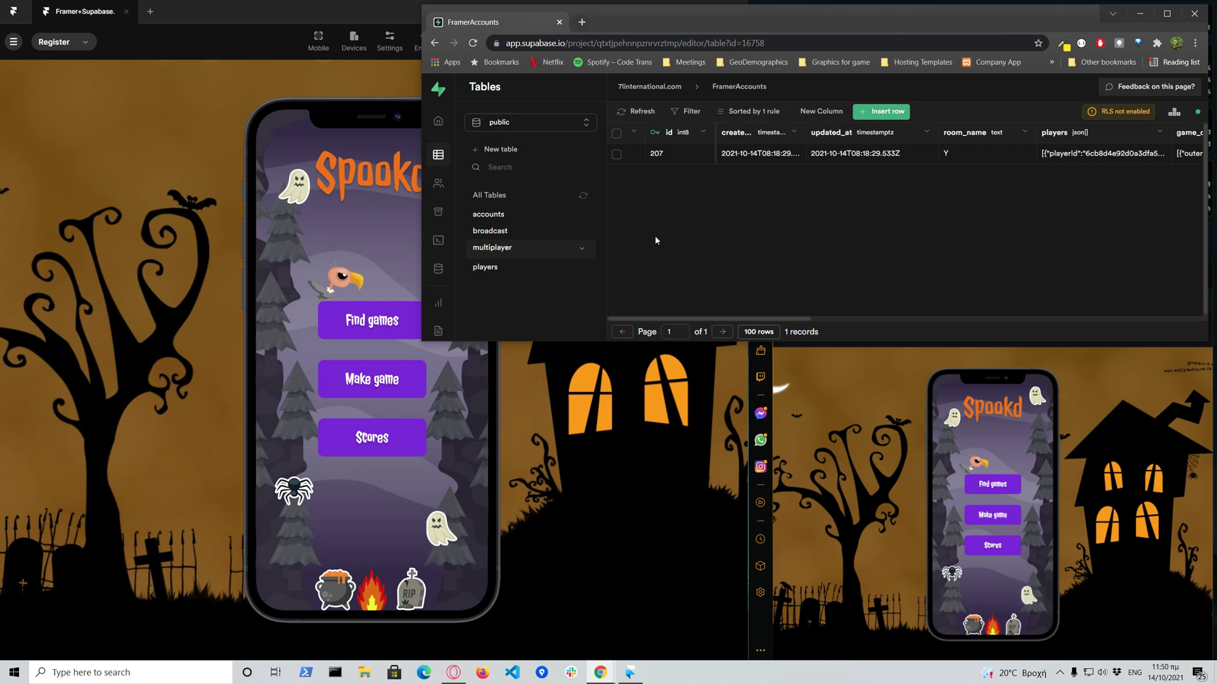
pyautogui.moveTo(659, 238)
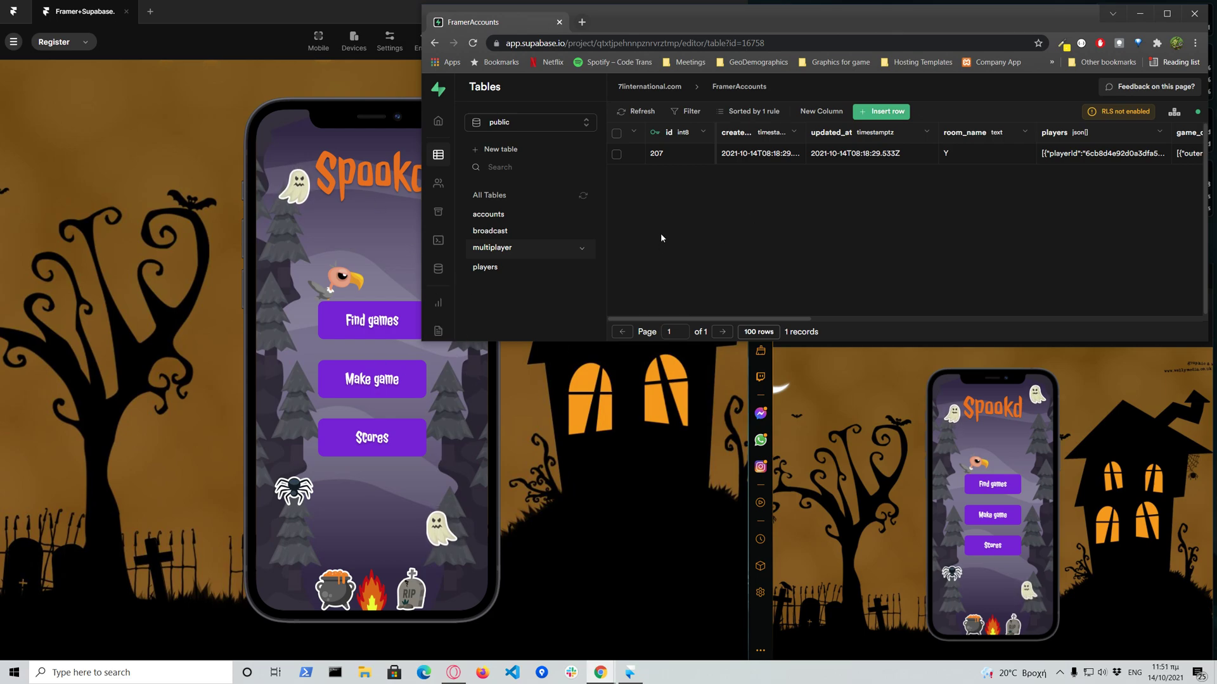
pyautogui.moveTo(769, 181)
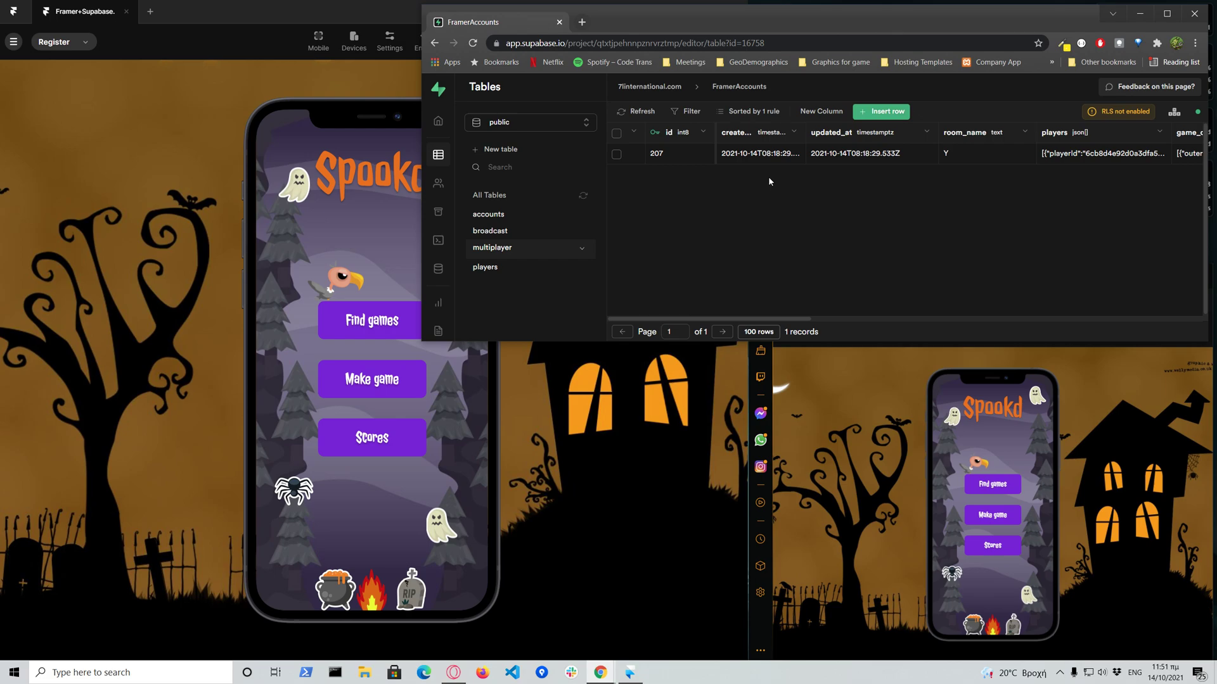
pyautogui.moveTo(446, 436)
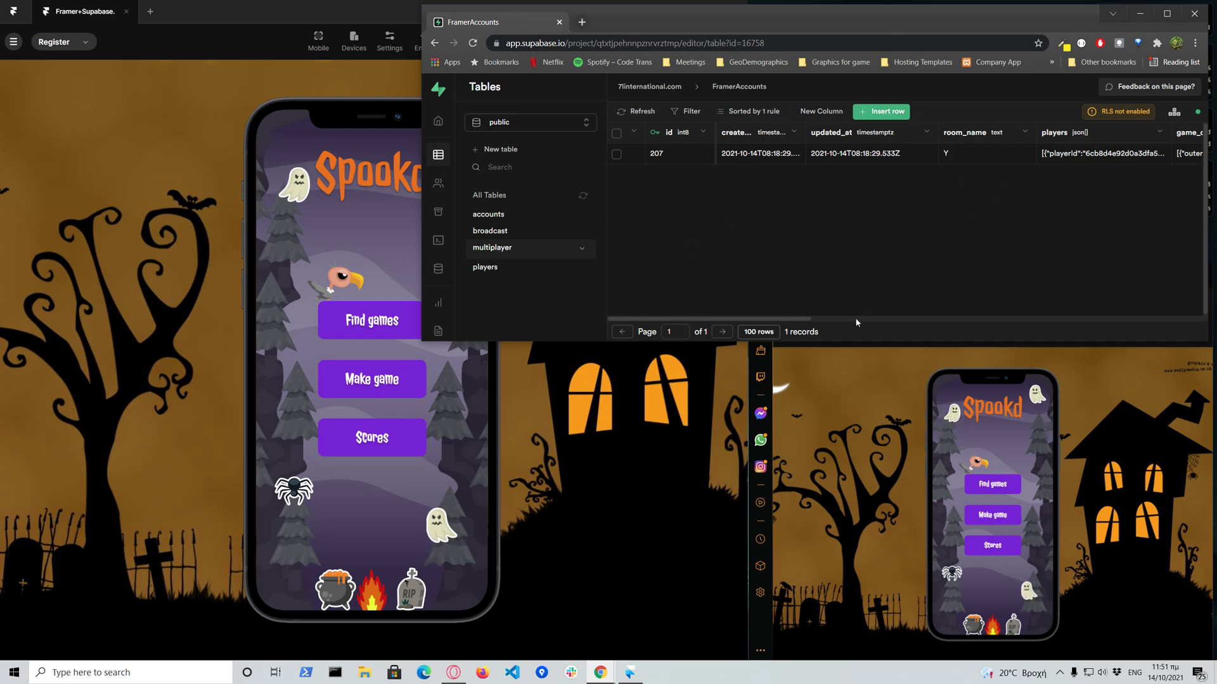
# - Scroll the multiplayer table right to confirm only row 207 remains
pyautogui.hscroll(3)
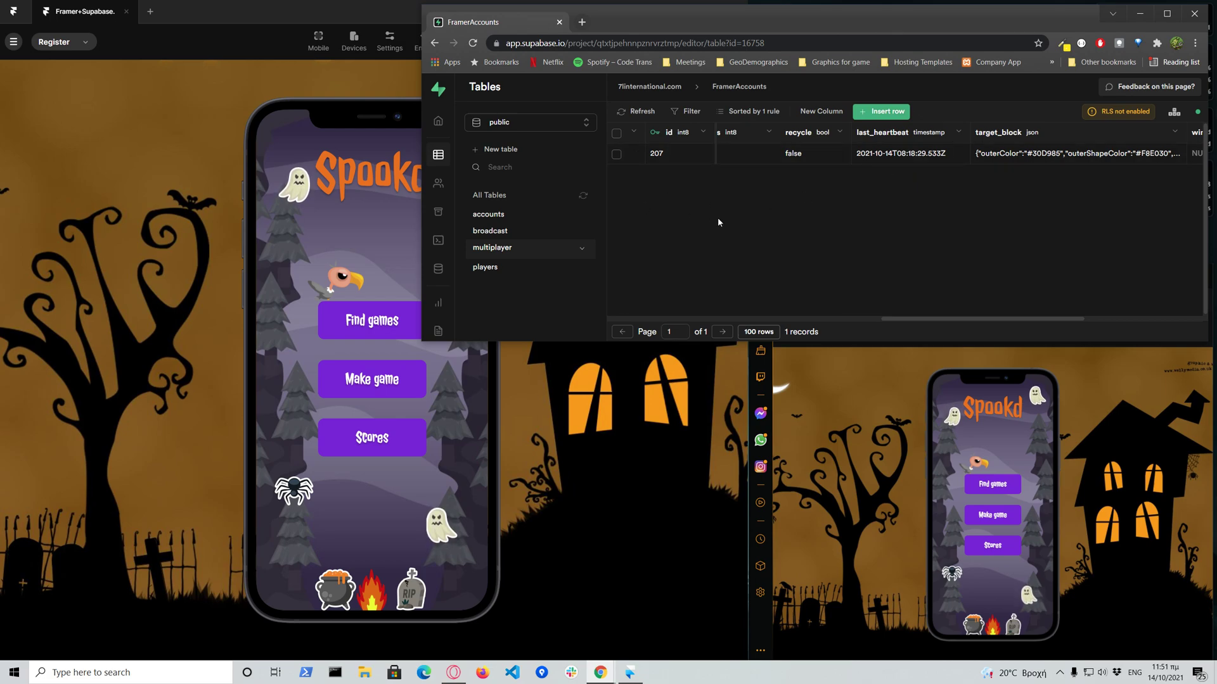
pyautogui.moveTo(905, 322)
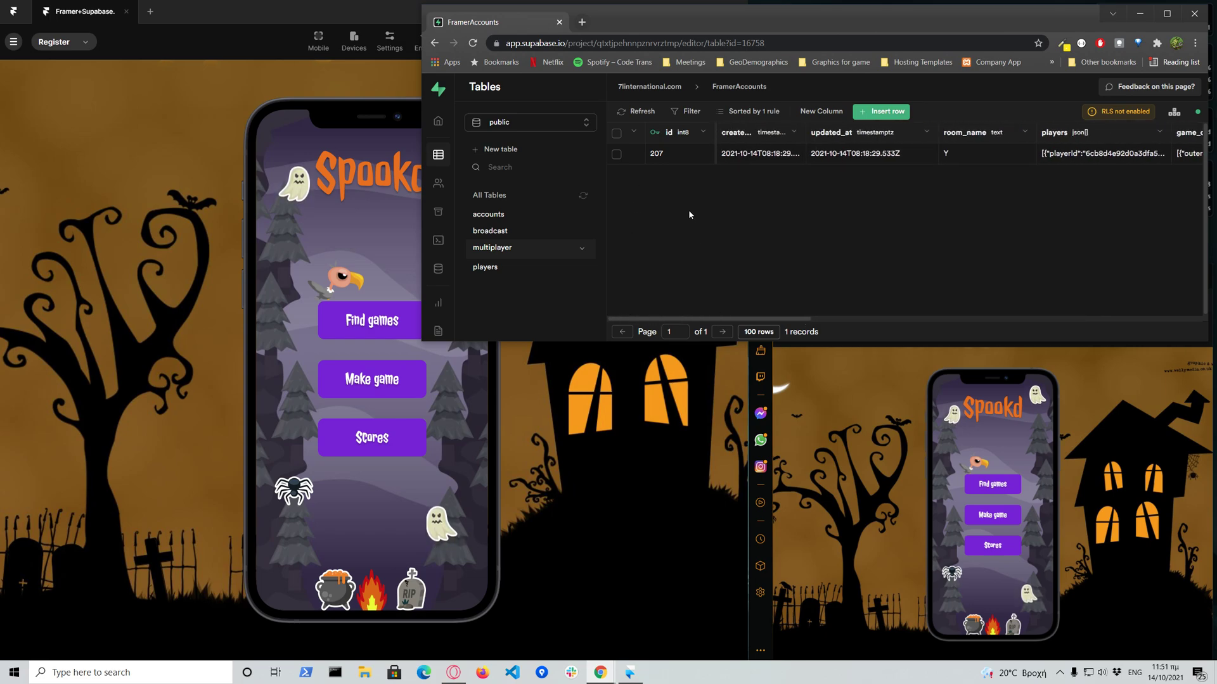
pyautogui.moveTo(697, 211)
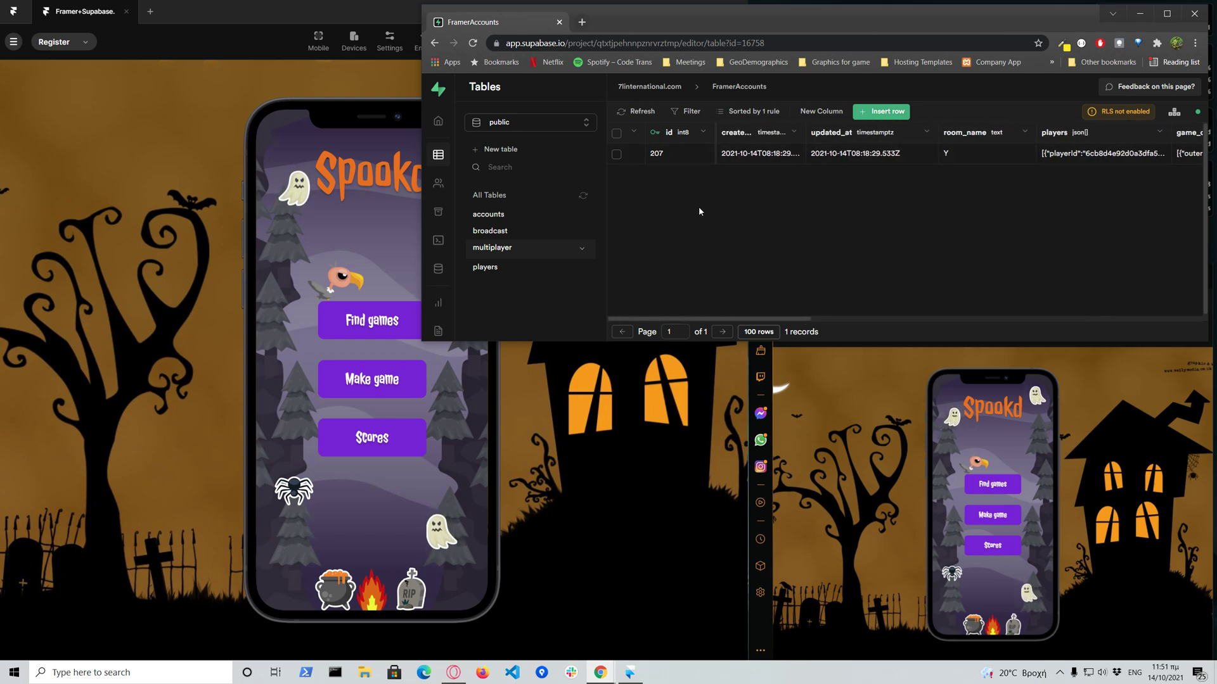
pyautogui.moveTo(722, 221)
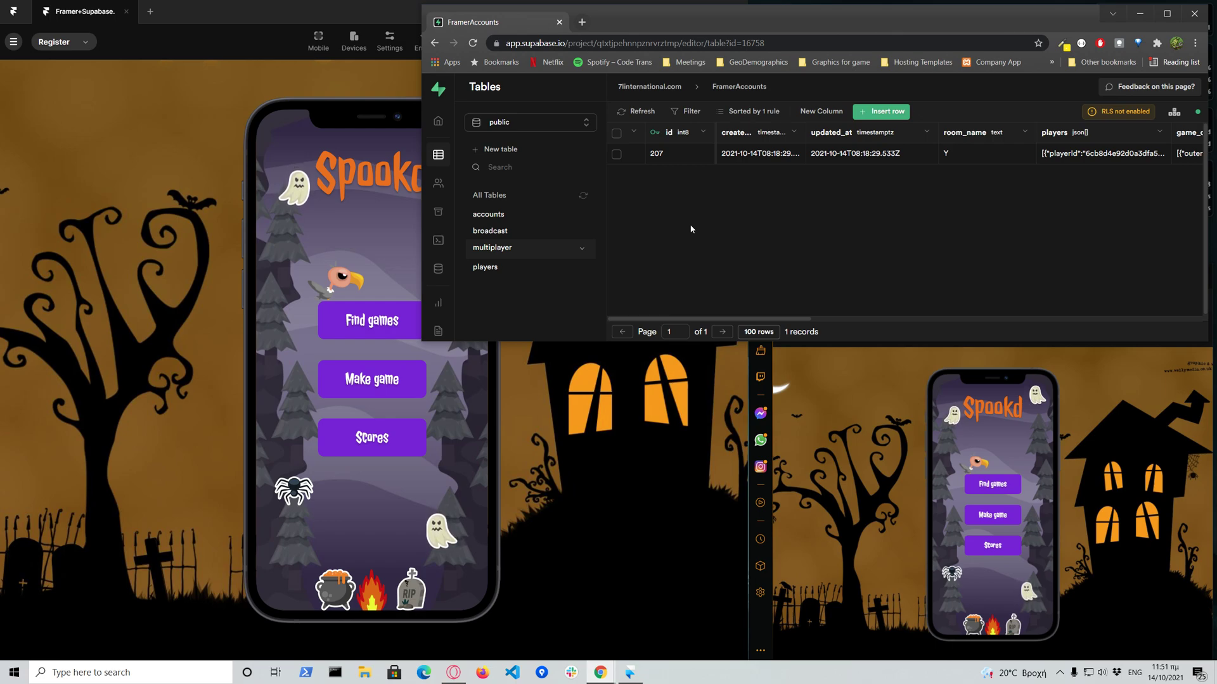
pyautogui.moveTo(699, 227)
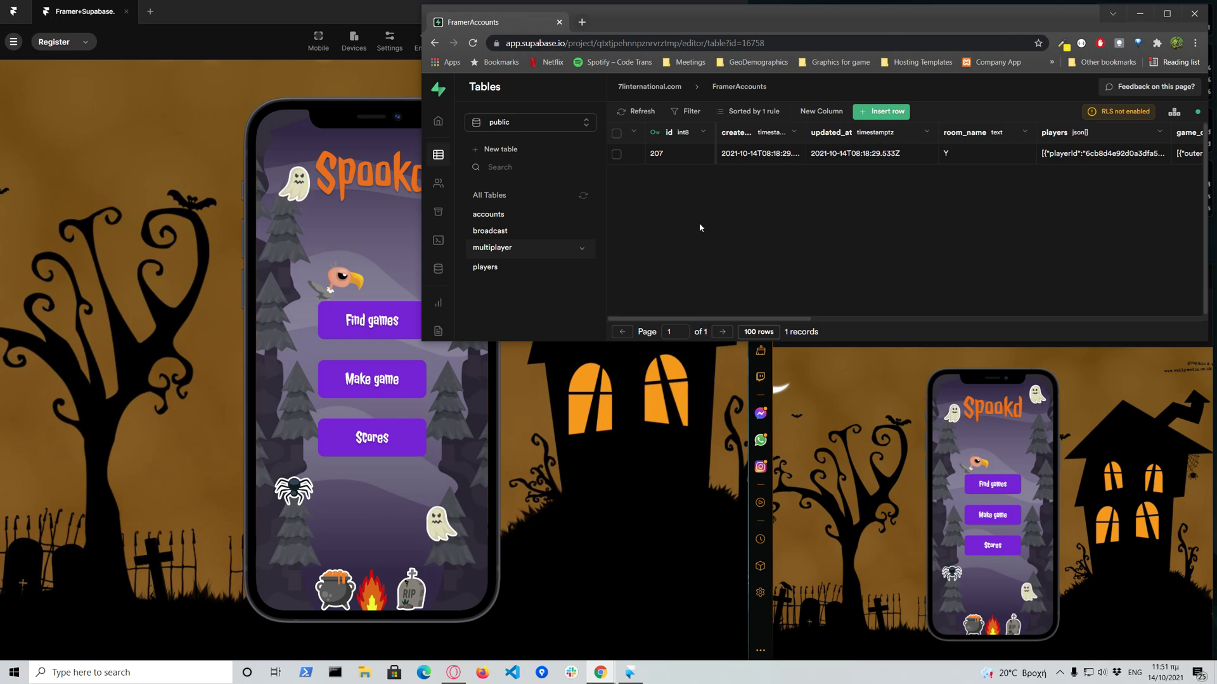
pyautogui.moveTo(652, 314)
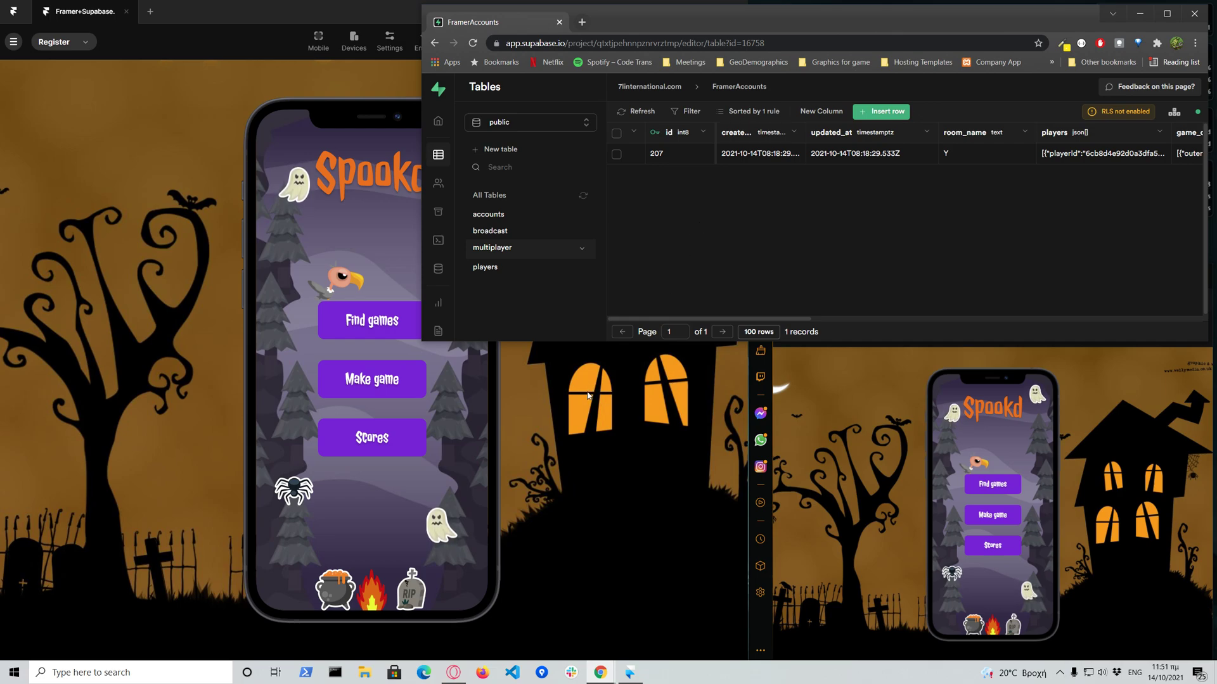
pyautogui.moveTo(522, 386)
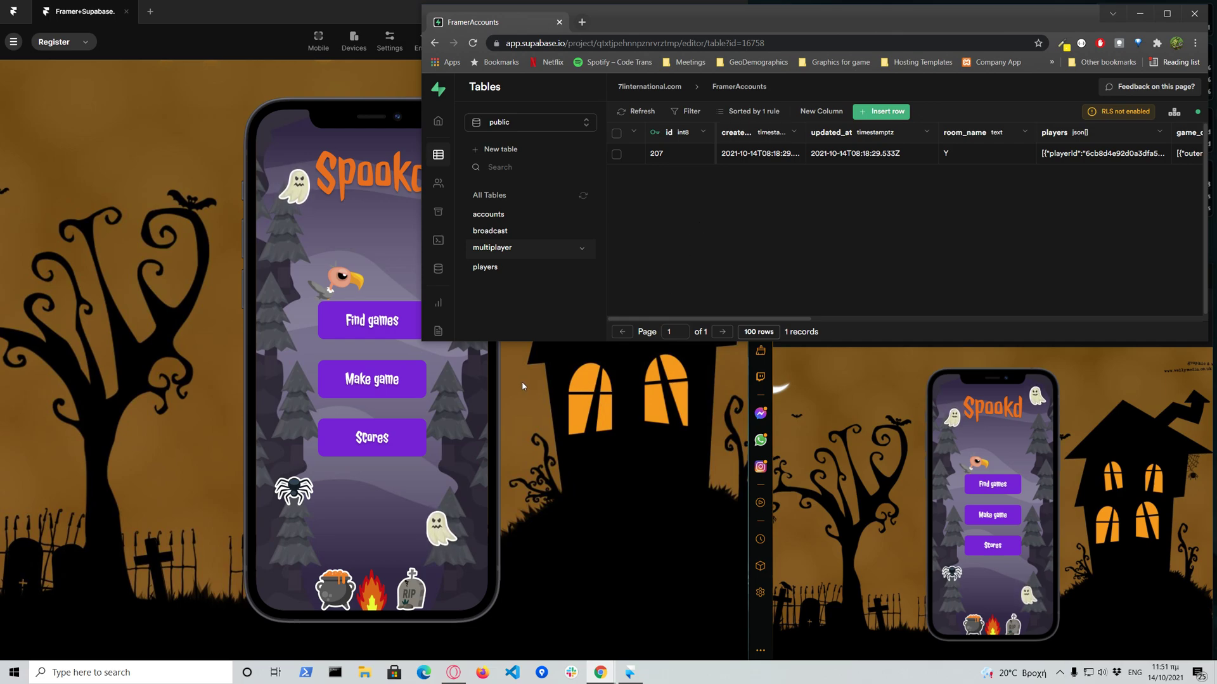
pyautogui.moveTo(485, 388)
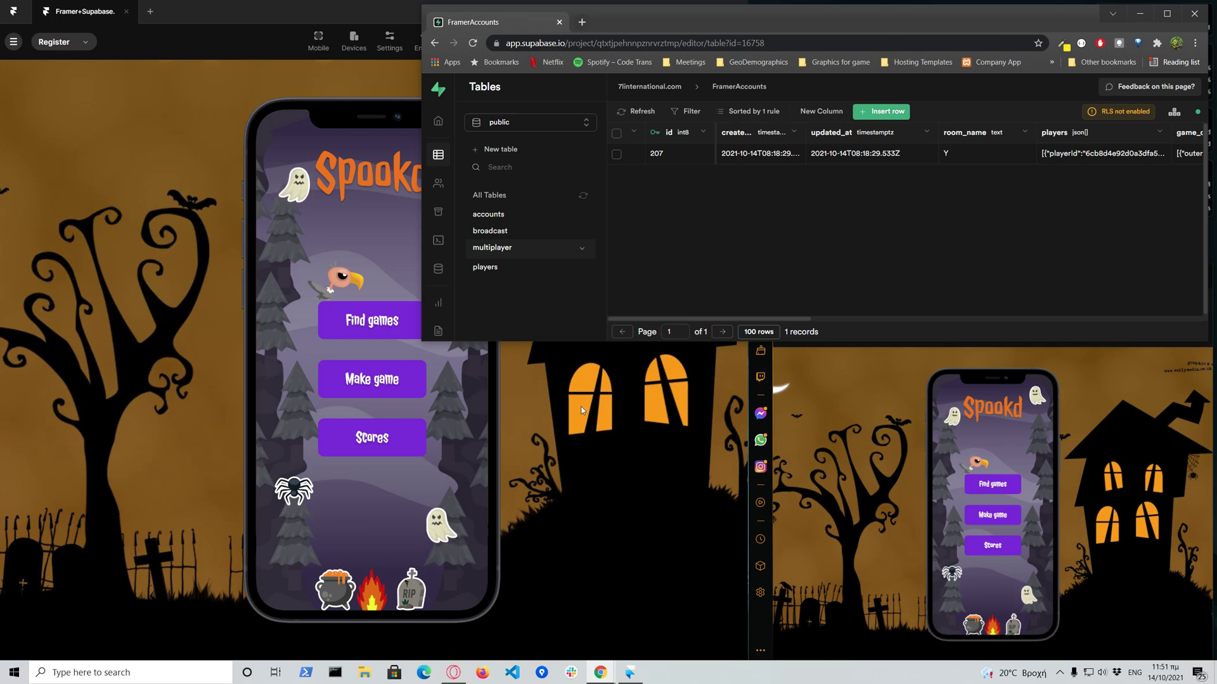
pyautogui.moveTo(481, 401)
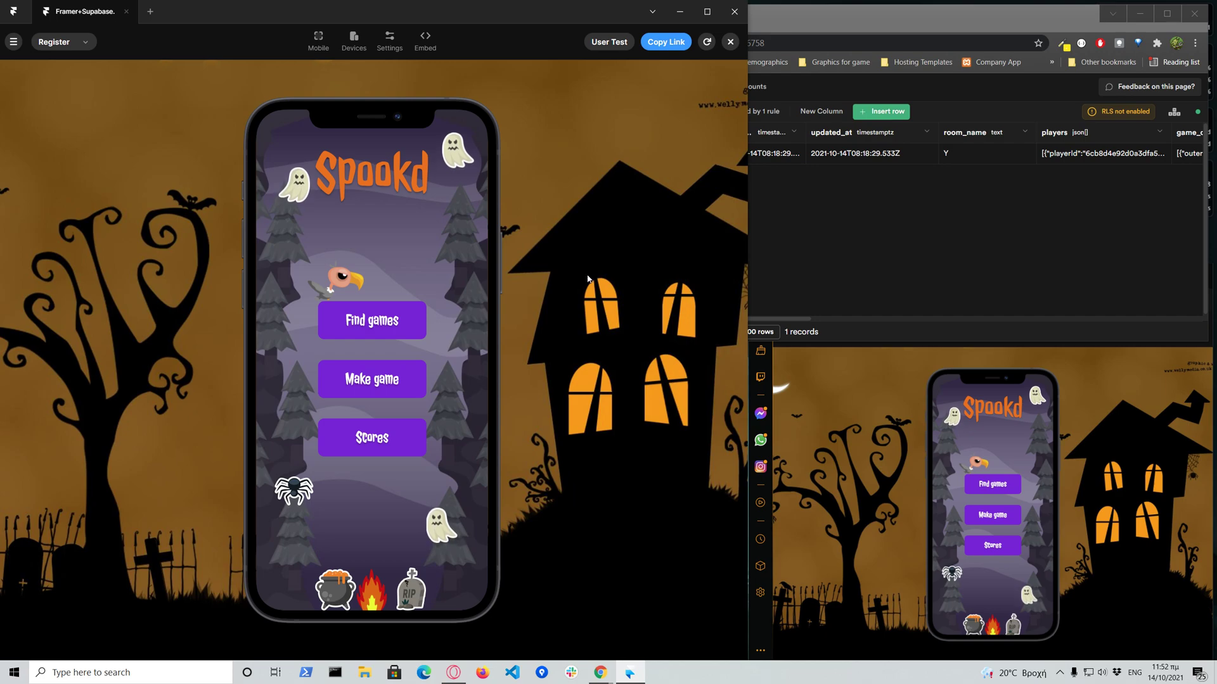
pyautogui.moveTo(571, 320)
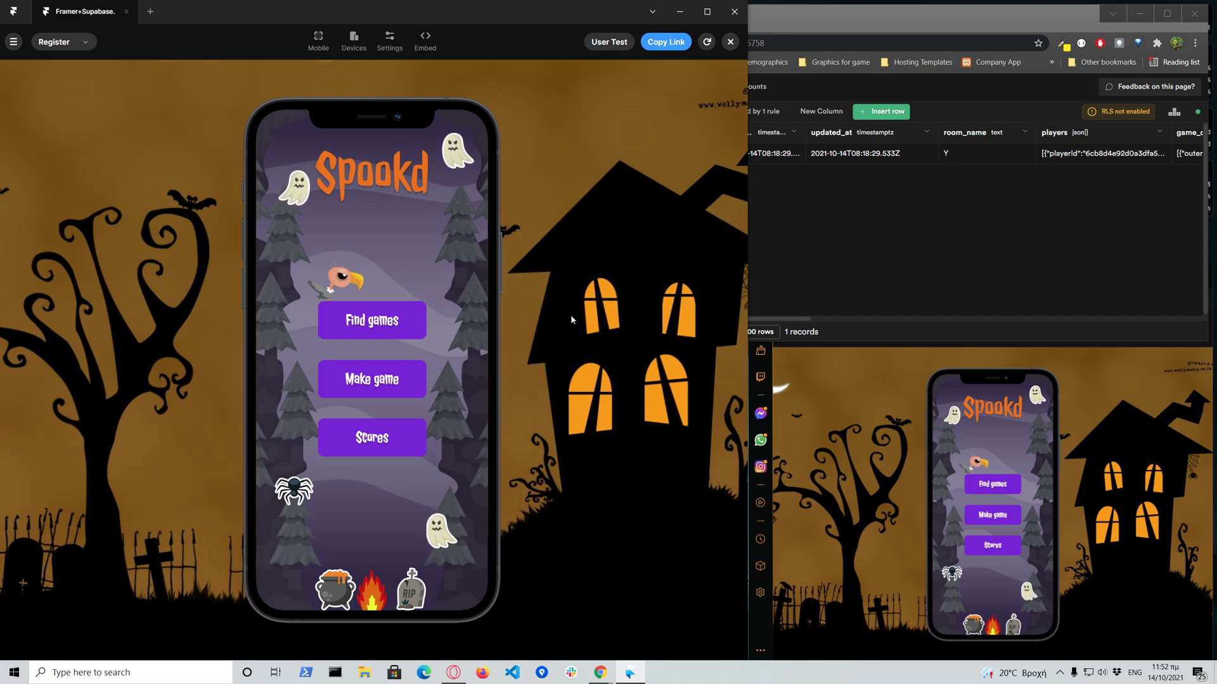